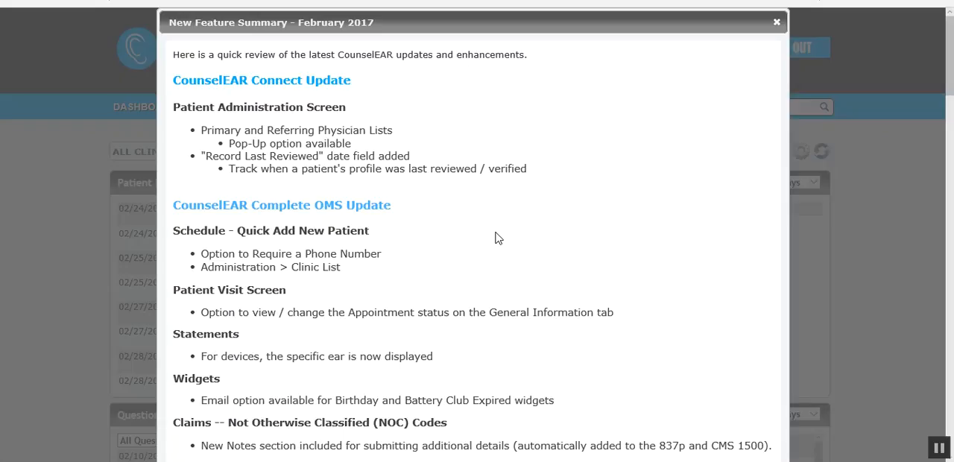
pyautogui.moveTo(388, 128)
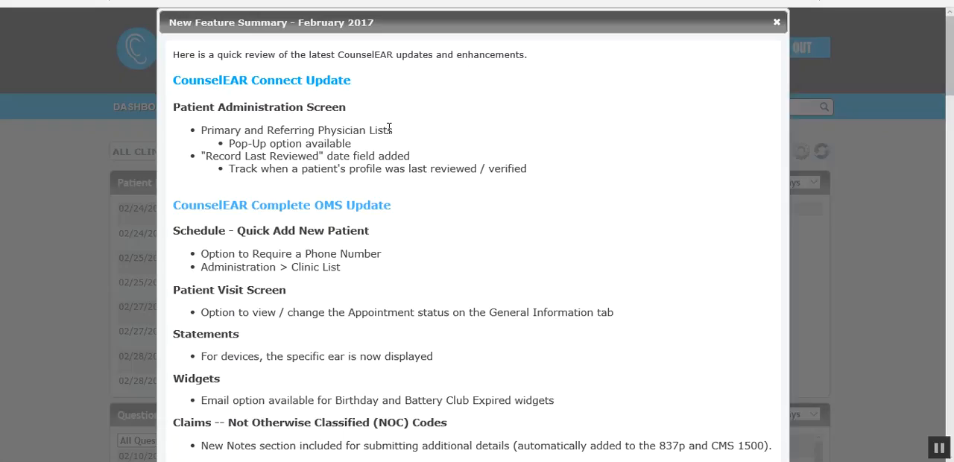
pyautogui.moveTo(382, 138)
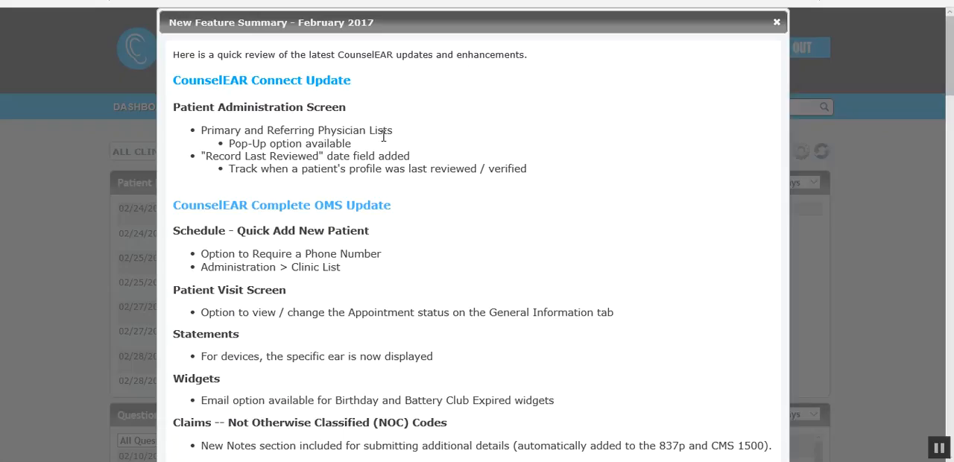
pyautogui.moveTo(398, 201)
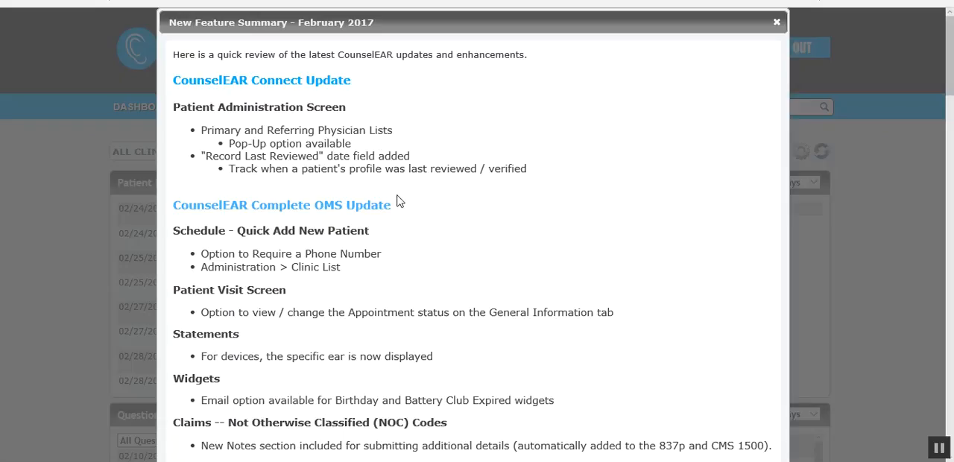
pyautogui.click(776, 22)
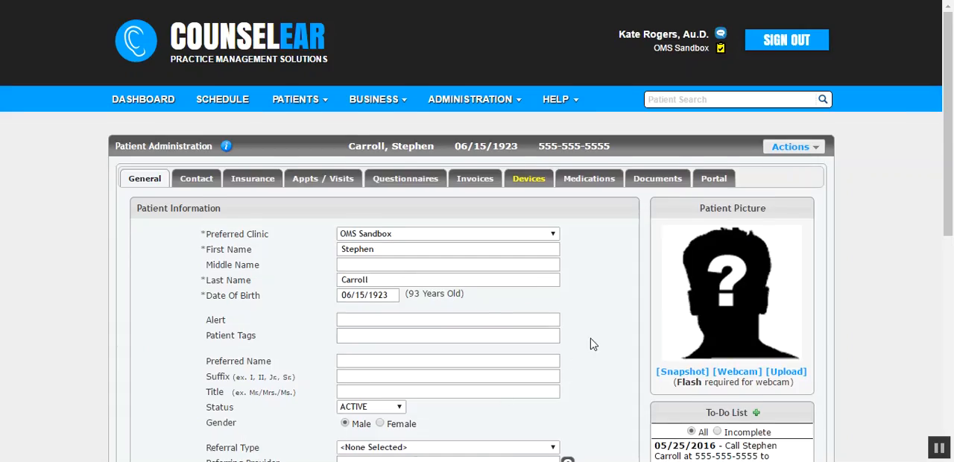
pyautogui.scroll(-3)
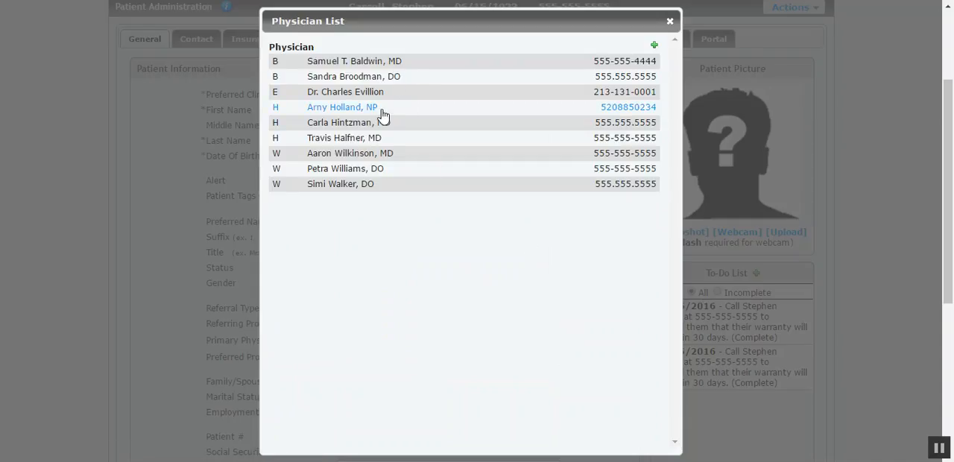
pyautogui.click(339, 122)
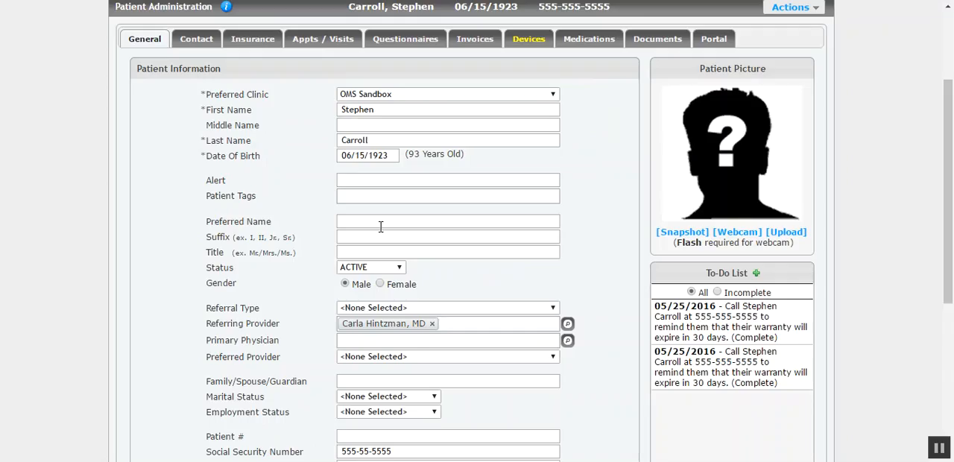
pyautogui.moveTo(302, 336)
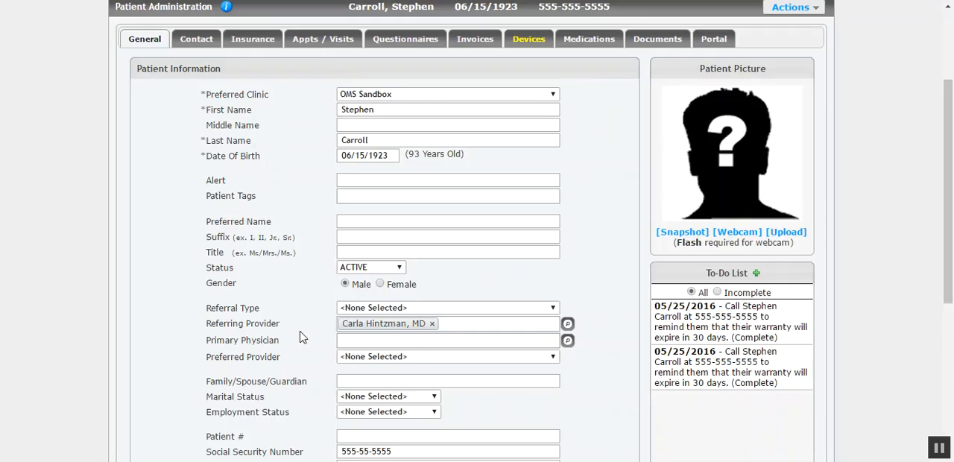
pyautogui.click(448, 340)
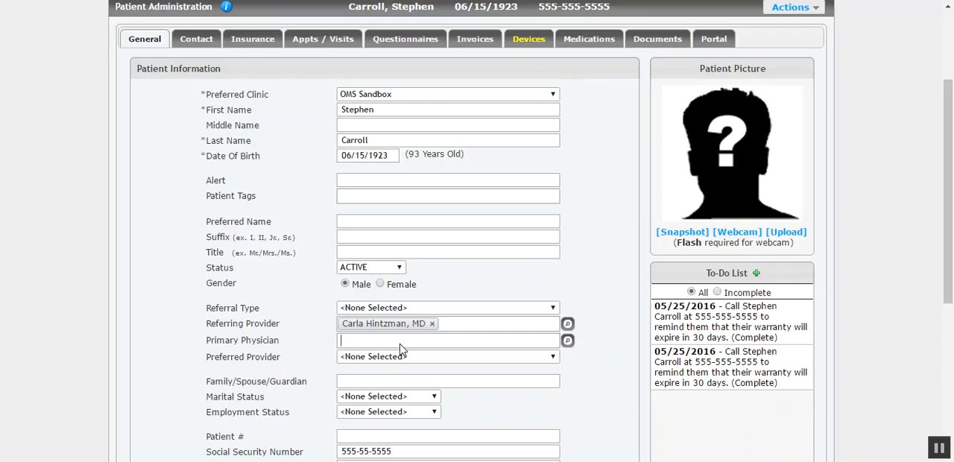
pyautogui.write('b')
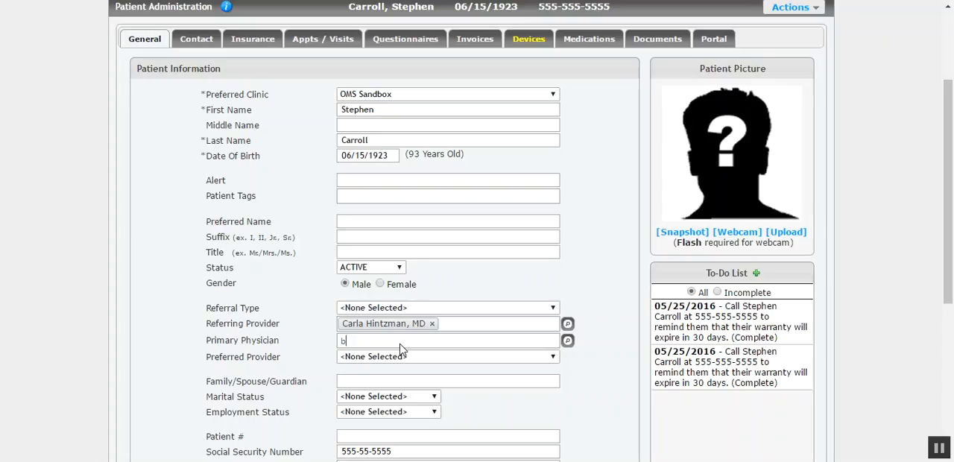
pyautogui.write('roodman, DO')
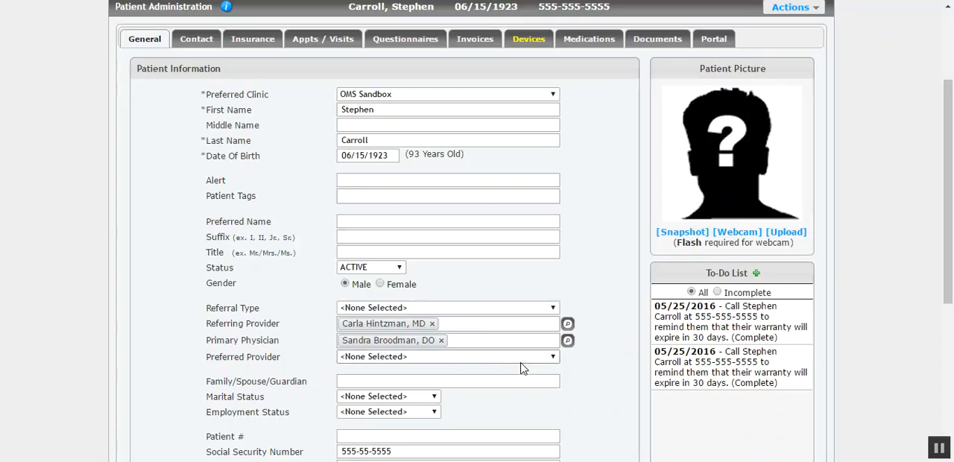
# Step: Pick 14 February 2017 in the Record Last Reviewed calendar
pyautogui.scroll(-3)
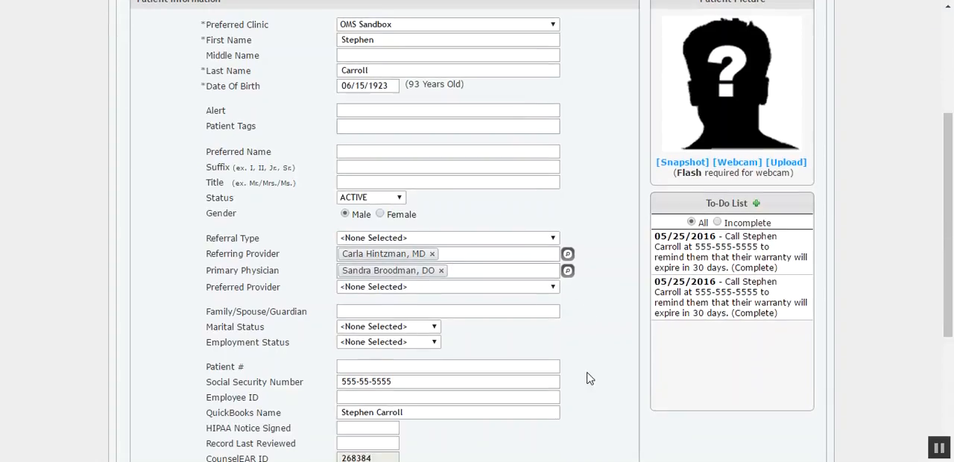
pyautogui.scroll(-3)
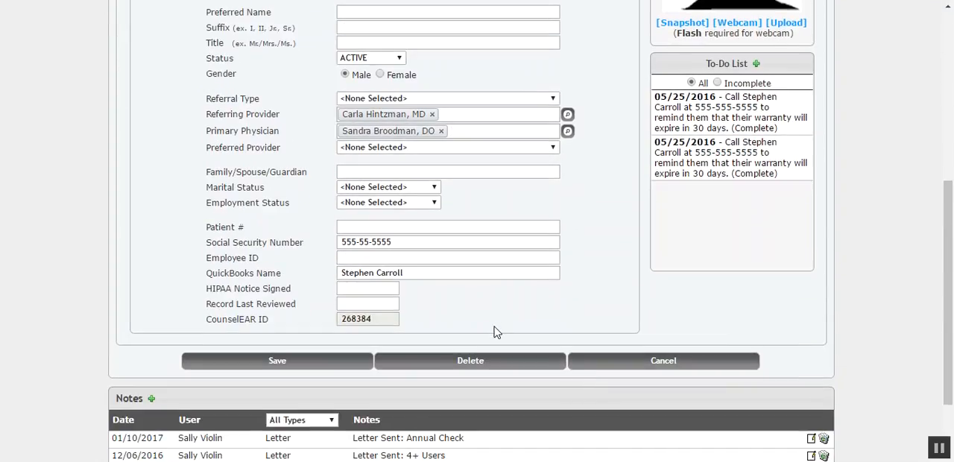
pyautogui.doubleClick(270, 304)
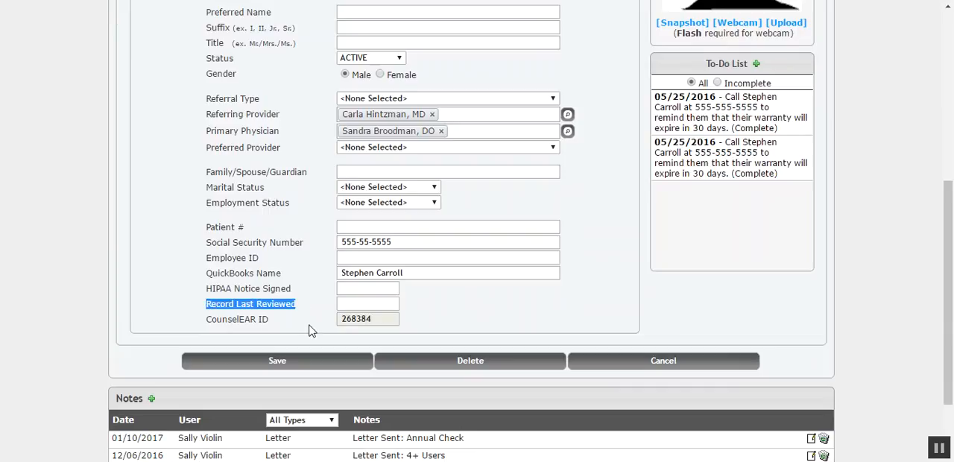
pyautogui.click(367, 303)
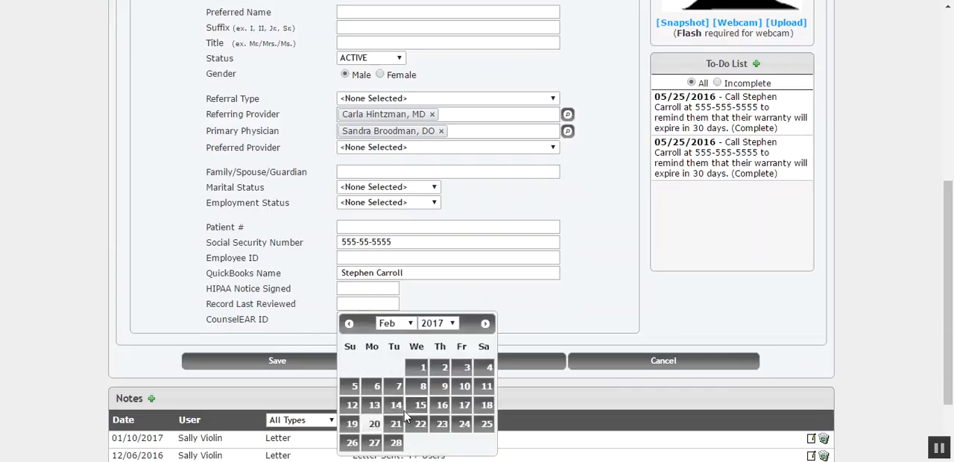
pyautogui.click(396, 405)
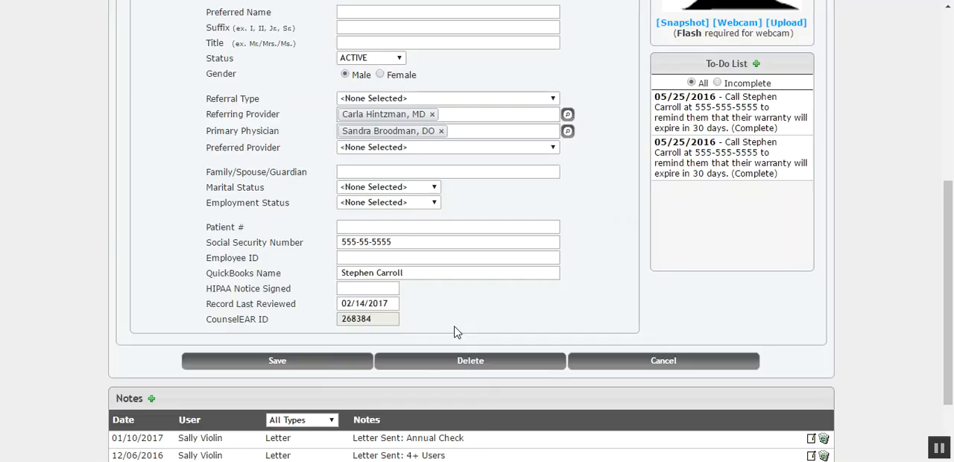
pyautogui.moveTo(440, 319)
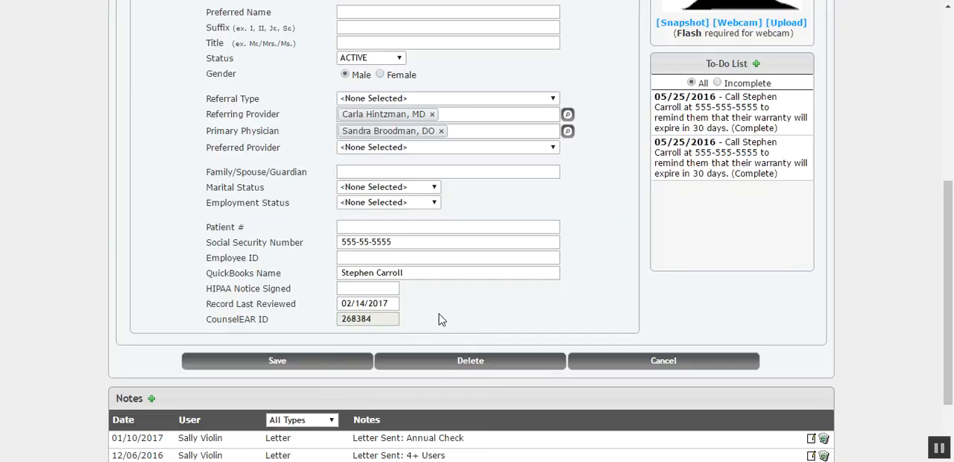
pyautogui.moveTo(436, 307)
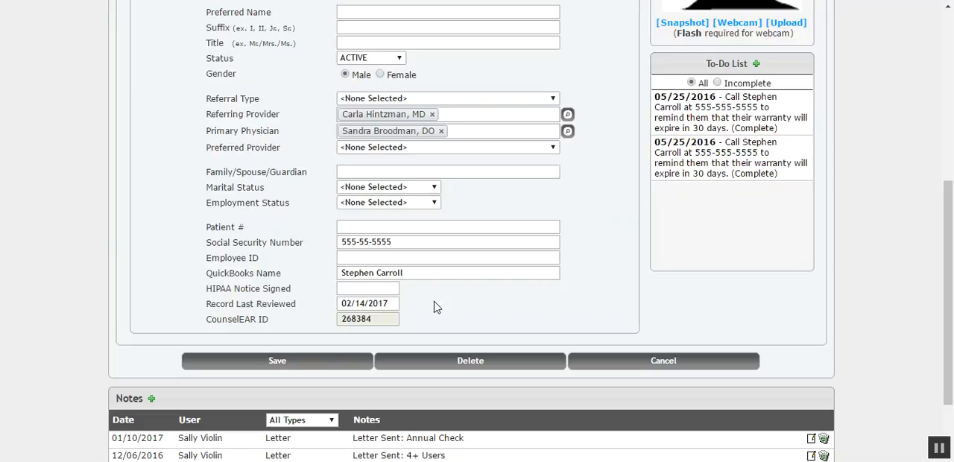
pyautogui.moveTo(450, 319)
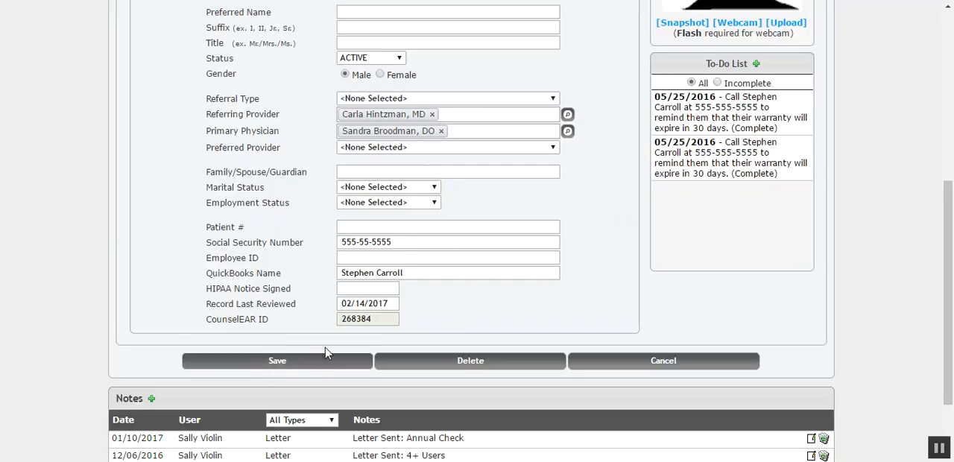
# Step: Save the patient record and dismiss the Successfully Updated confirmation
pyautogui.click(276, 360)
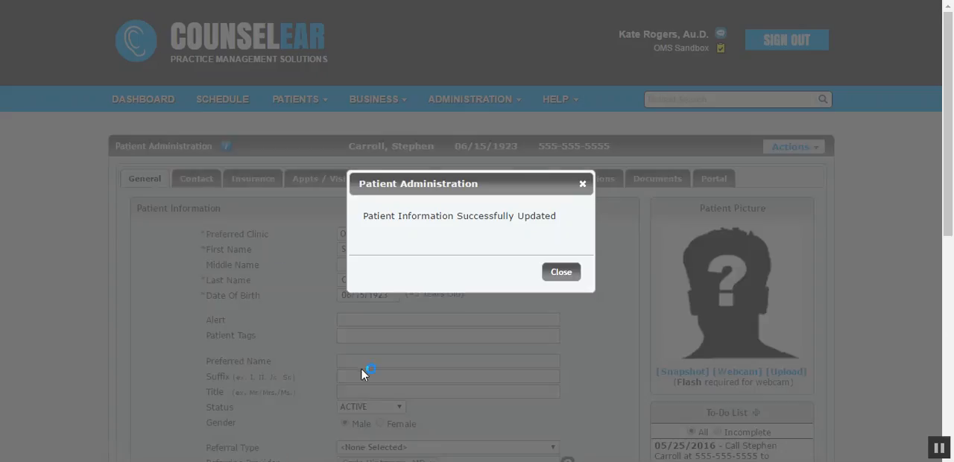
pyautogui.click(561, 272)
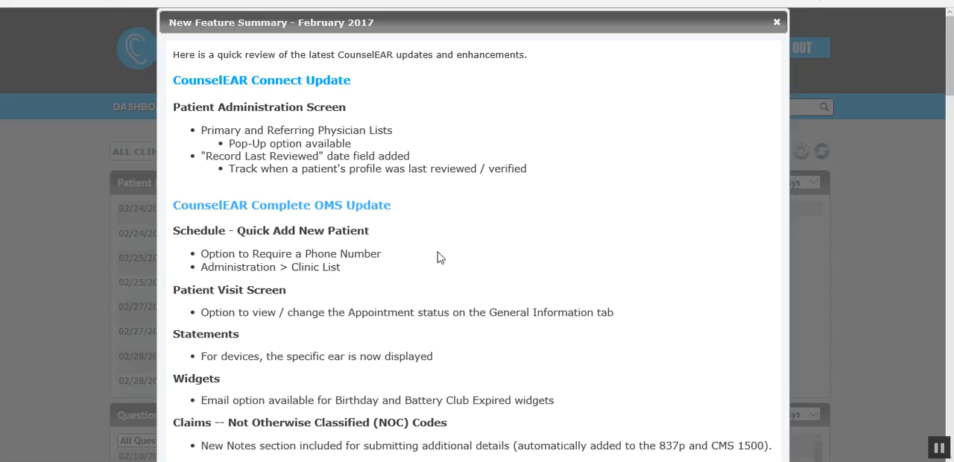
pyautogui.moveTo(377, 283)
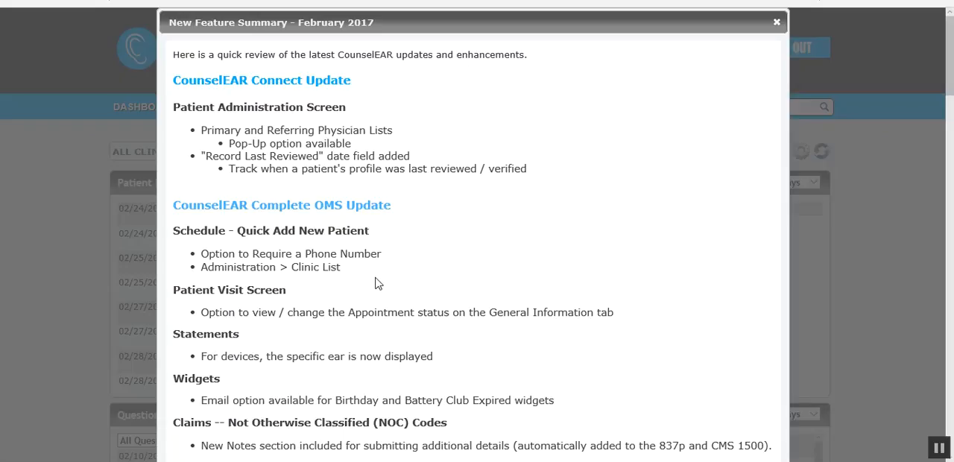
pyautogui.moveTo(375, 283)
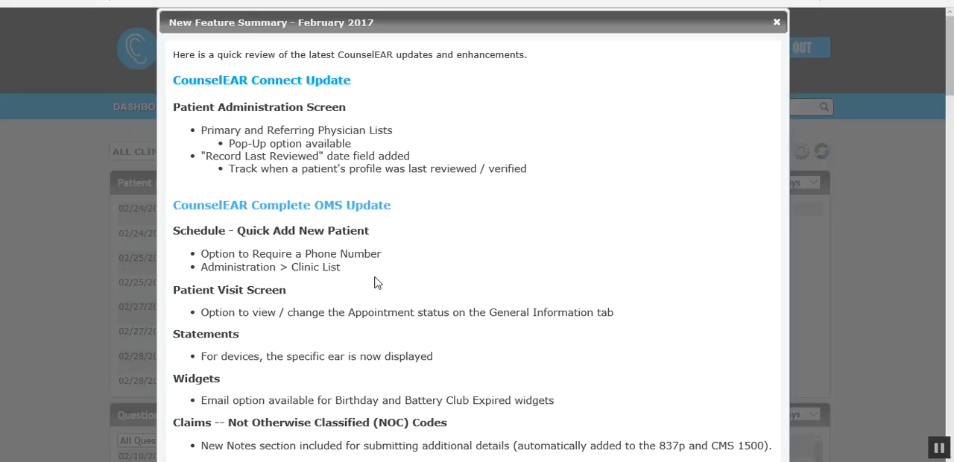
pyautogui.moveTo(518, 359)
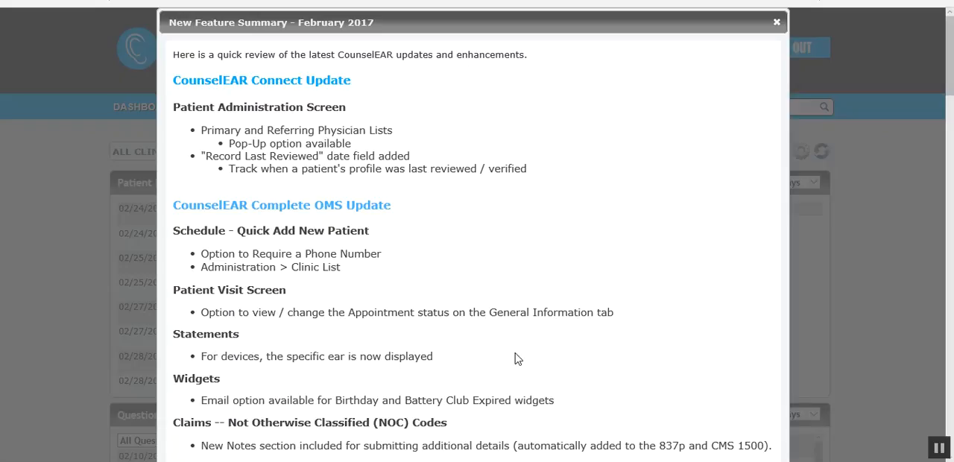
# Step: Close the feature summary and edit OMS Sandbox from Administration > Clinic List
pyautogui.click(776, 21)
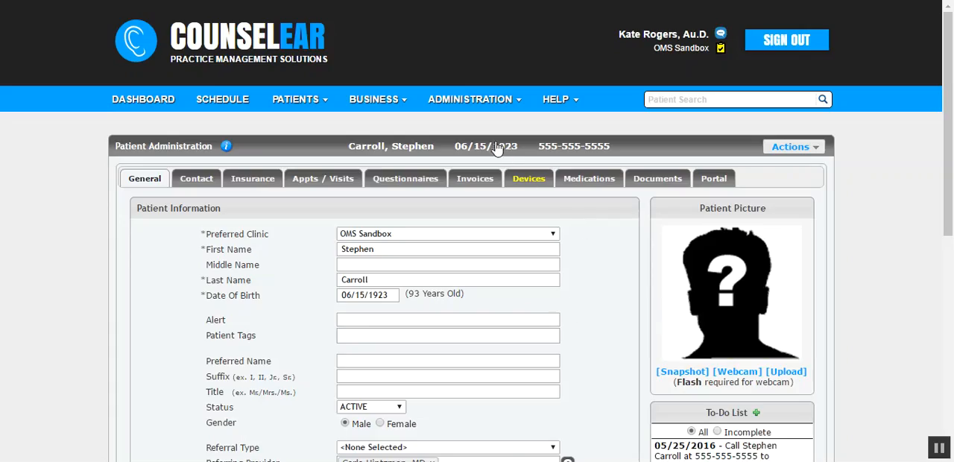
pyautogui.click(471, 99)
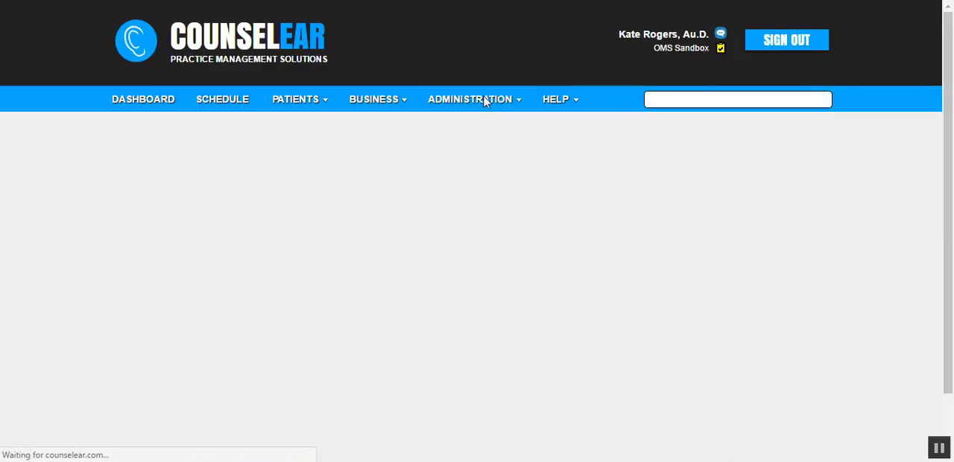
pyautogui.click(469, 98)
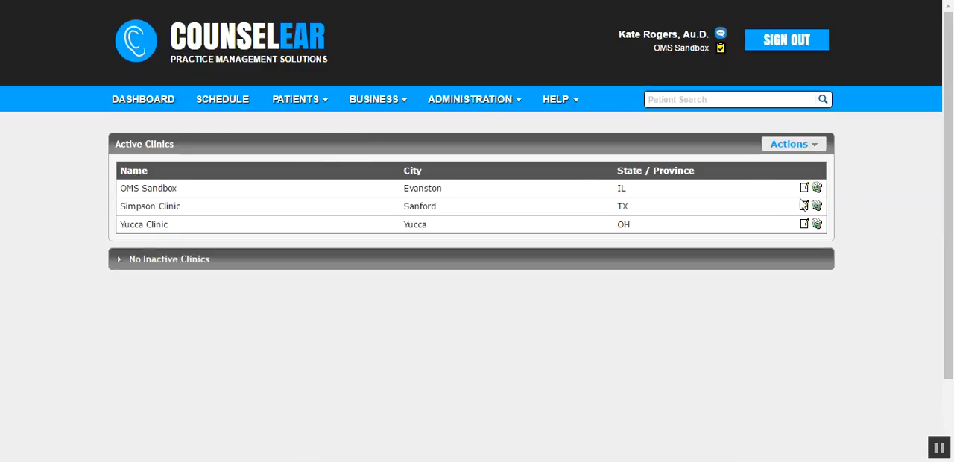
pyautogui.click(804, 187)
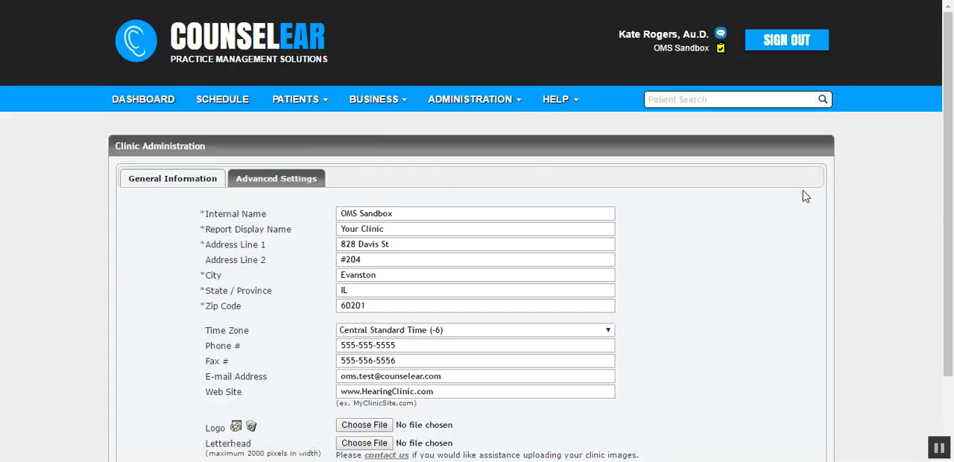
pyautogui.moveTo(290, 248)
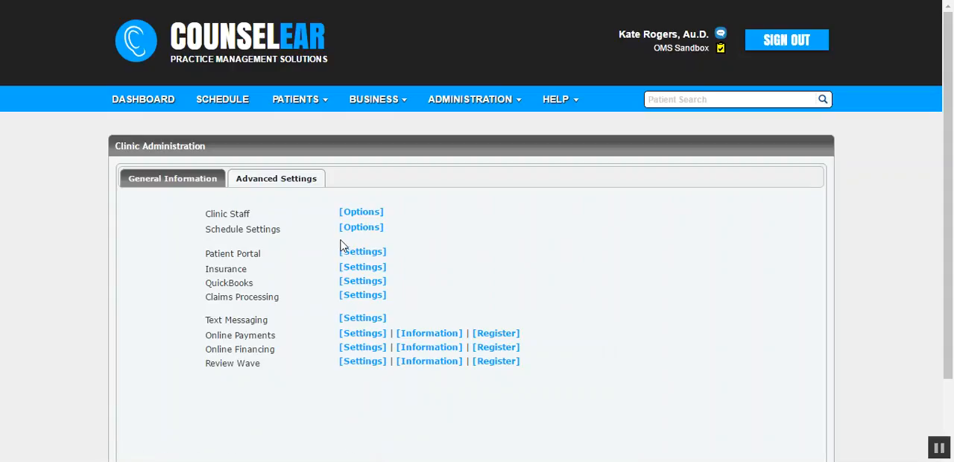
# Step: Tick Phone Number Required in OMS Sandbox's advanced schedule settings and save the clinic
pyautogui.click(361, 227)
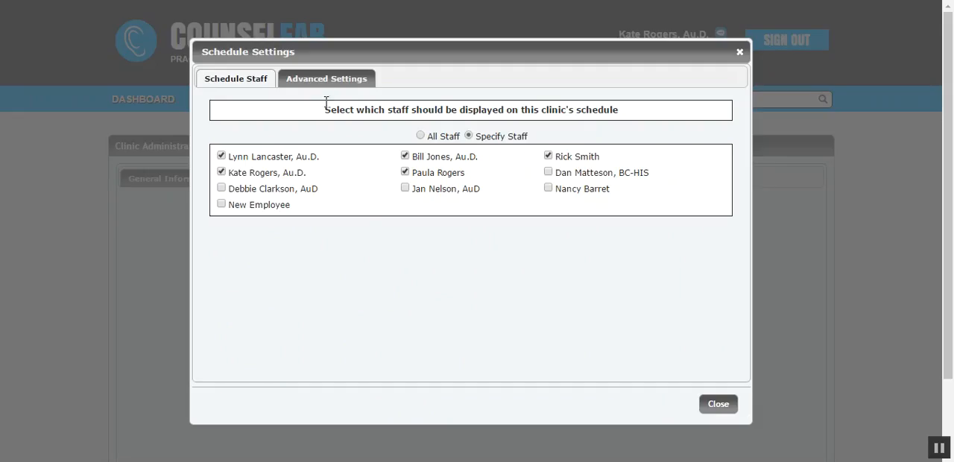
pyautogui.click(326, 78)
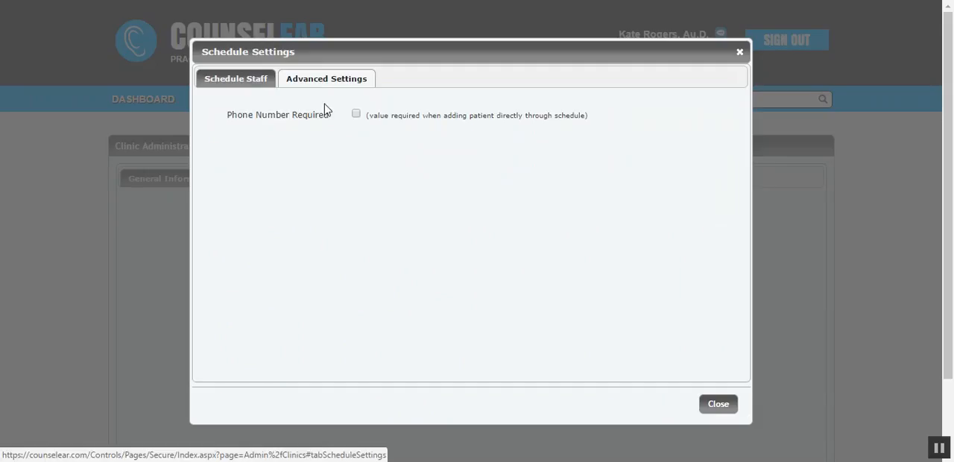
pyautogui.click(355, 114)
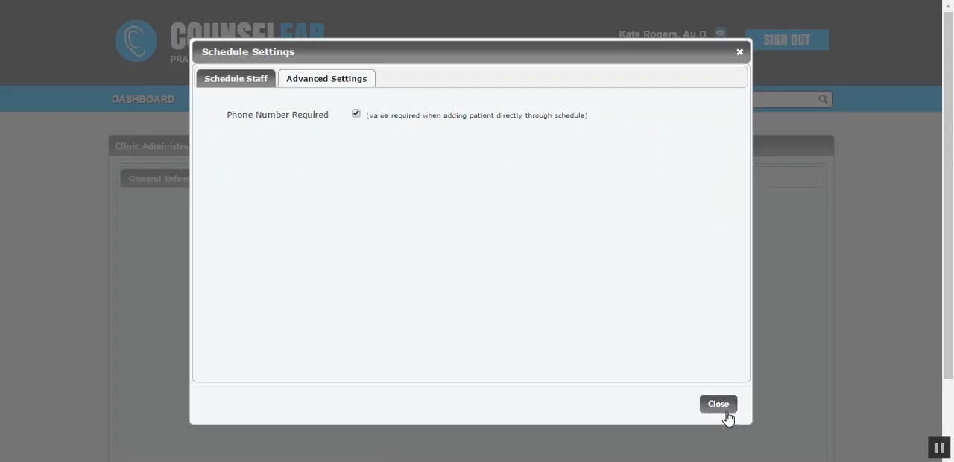
pyautogui.click(718, 403)
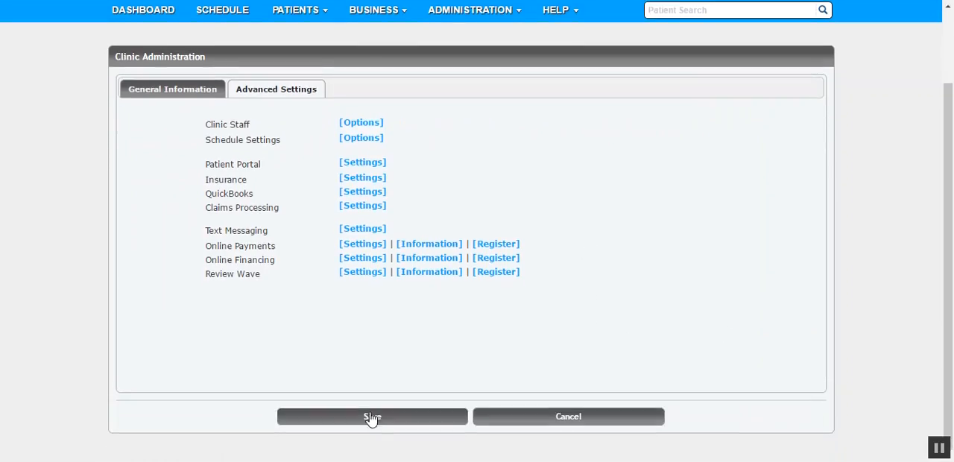
pyautogui.click(372, 415)
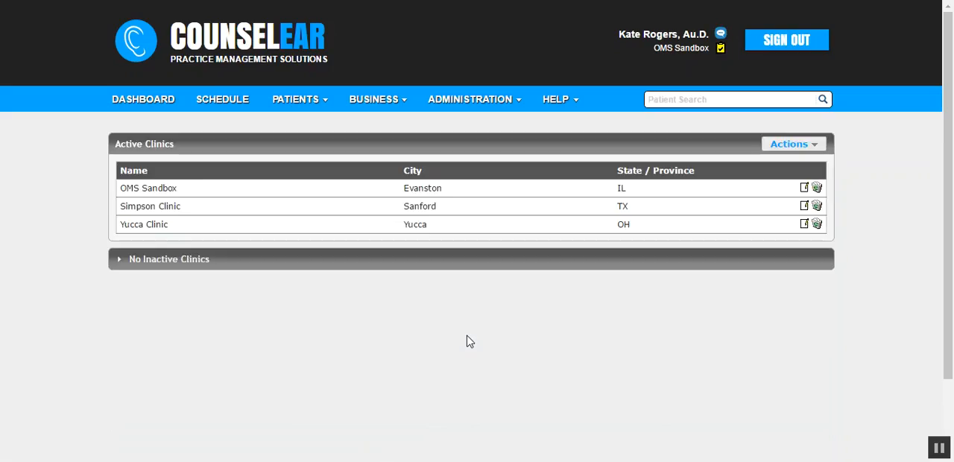
pyautogui.moveTo(481, 410)
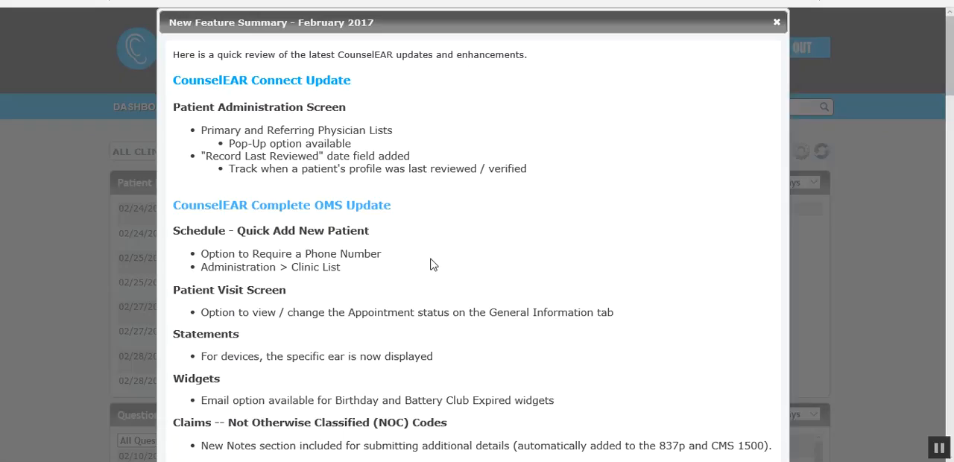
pyautogui.scroll(-3)
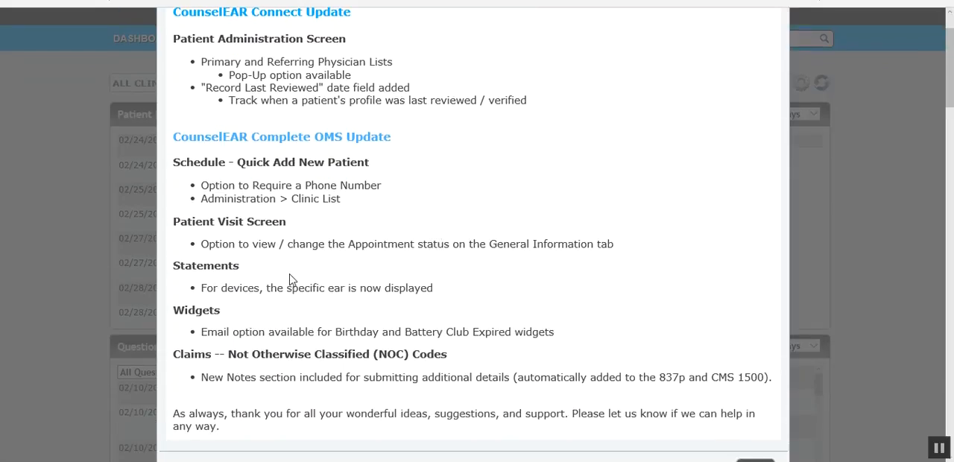
pyautogui.moveTo(498, 439)
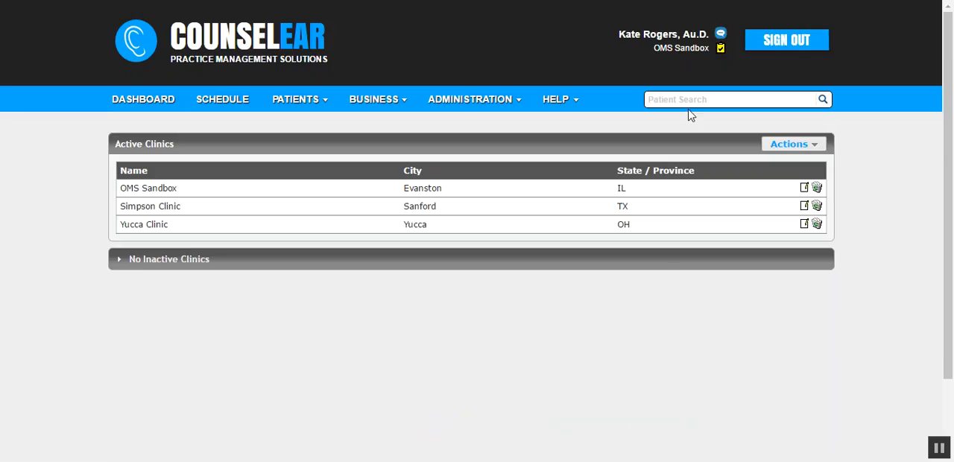
pyautogui.write('carr')
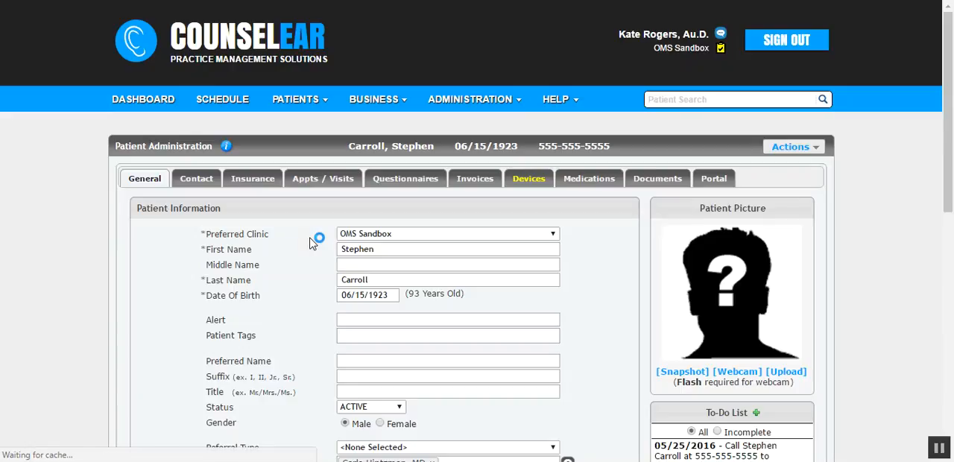
pyautogui.click(323, 178)
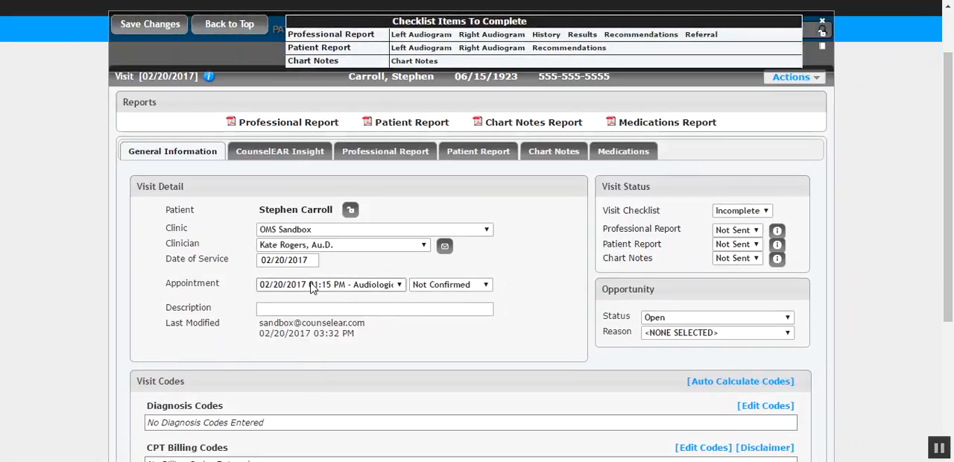
pyautogui.moveTo(336, 289)
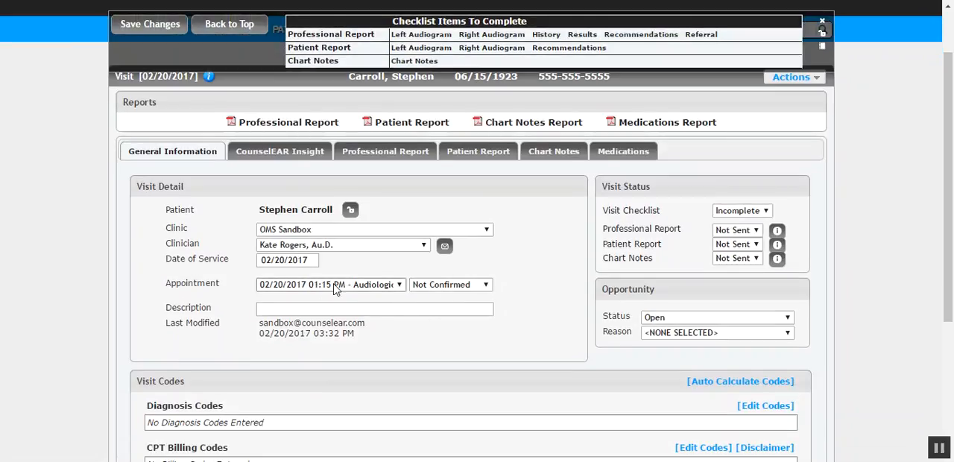
pyautogui.moveTo(296, 293)
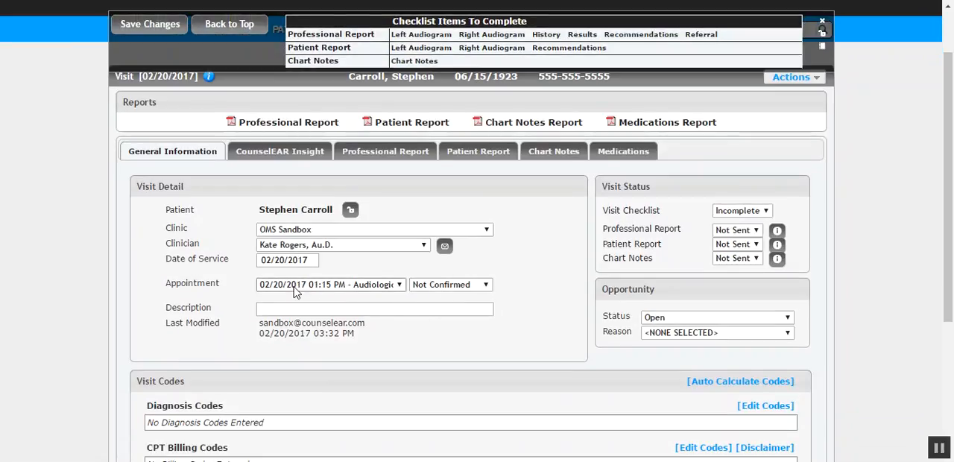
pyautogui.moveTo(318, 293)
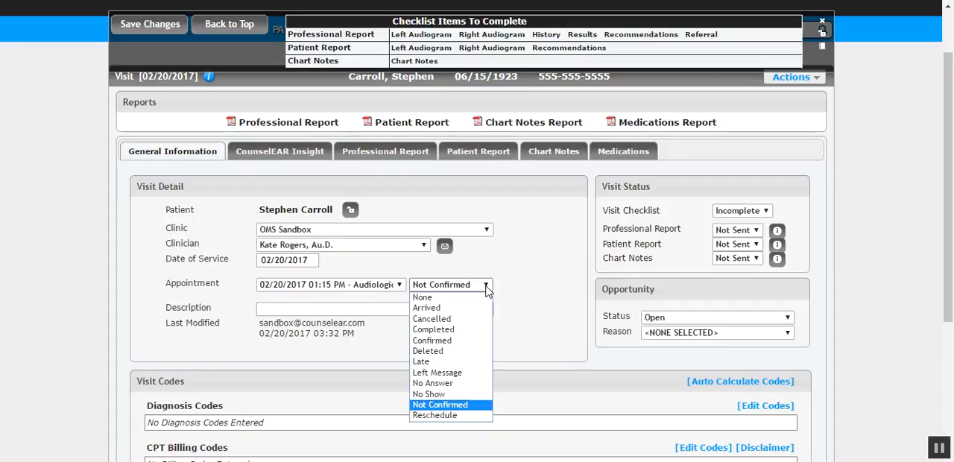
pyautogui.click(439, 404)
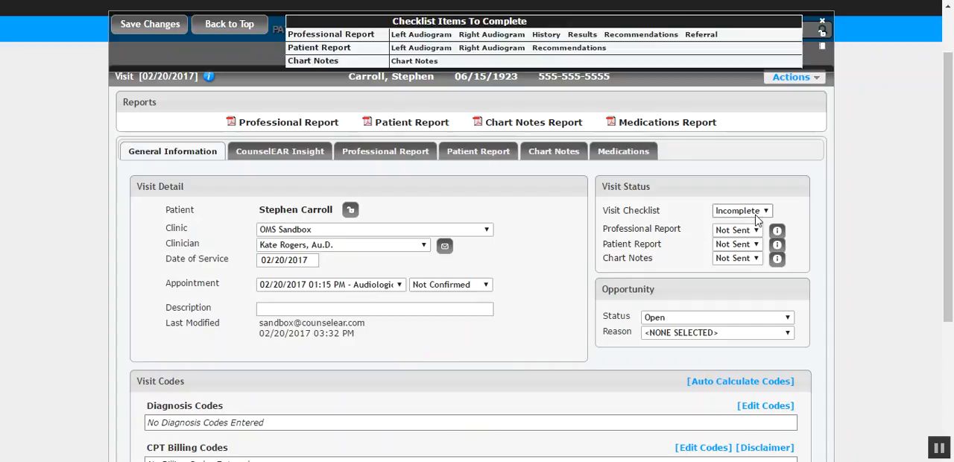
pyautogui.click(742, 210)
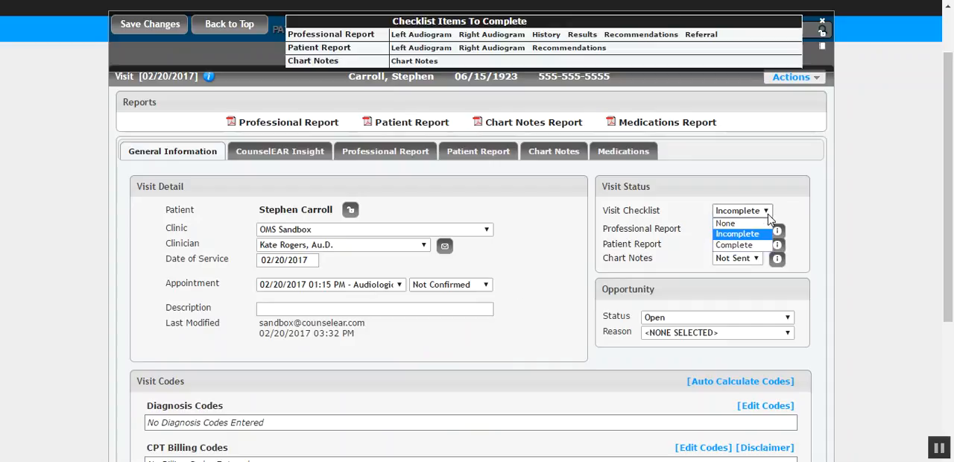
pyautogui.click(738, 234)
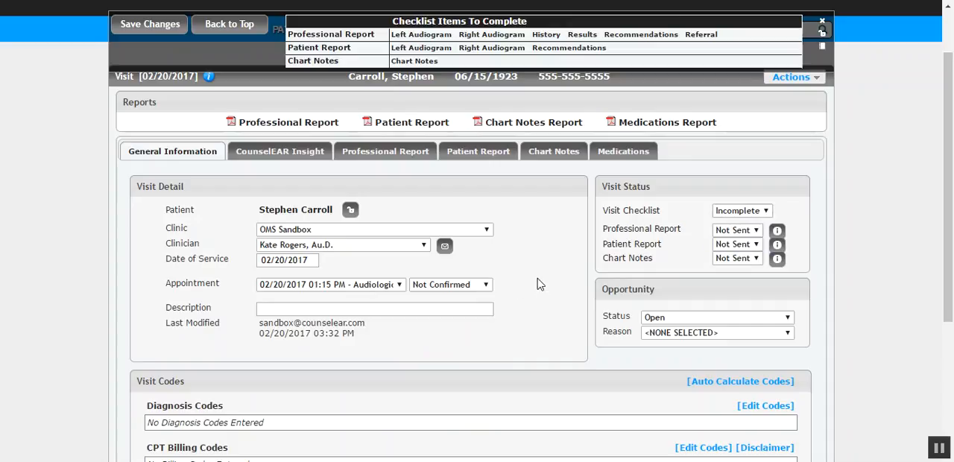
pyautogui.moveTo(592, 235)
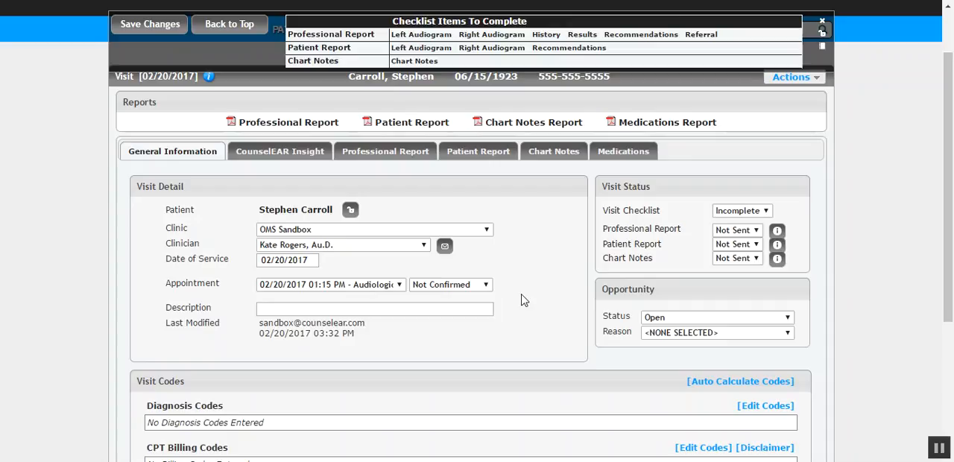
pyautogui.moveTo(554, 150)
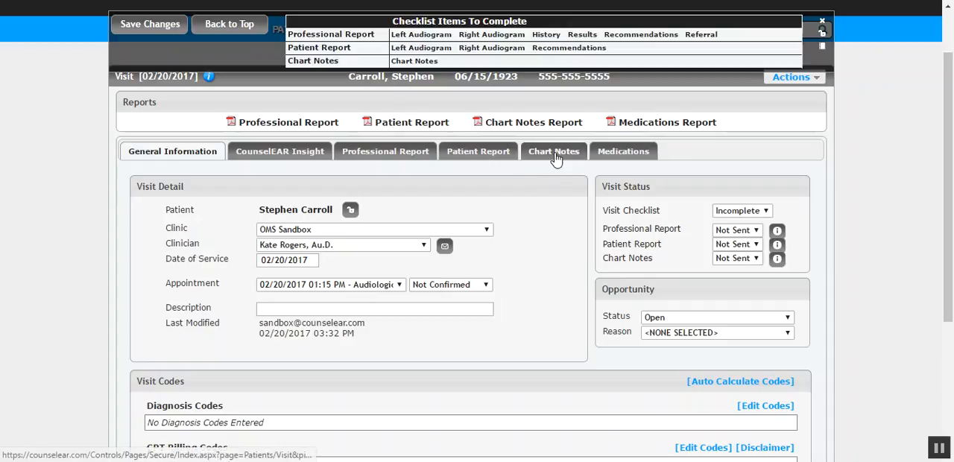
# Step: Open the visit's chart notes, check checklist and appointment statuses, then return to the visit
pyautogui.click(553, 151)
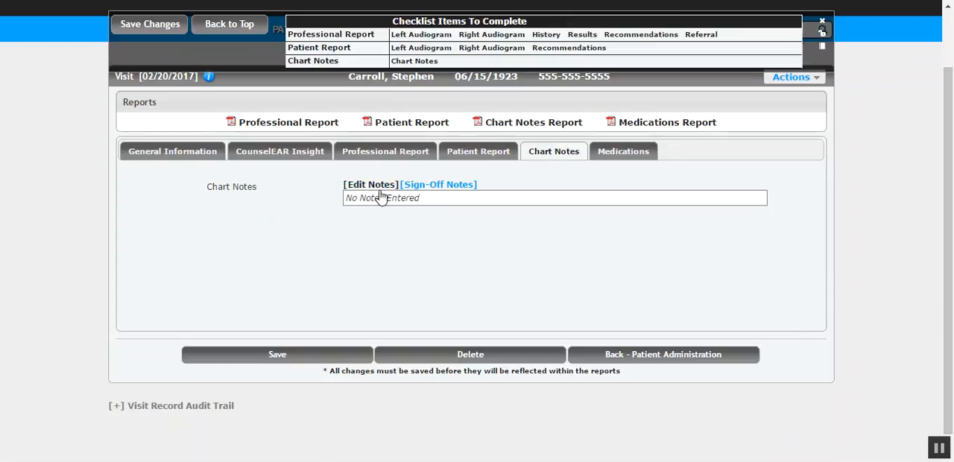
pyautogui.click(371, 184)
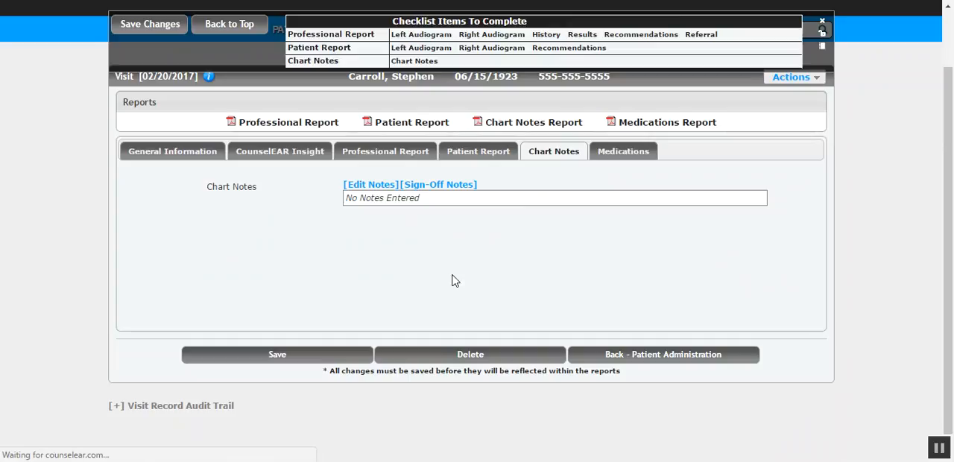
pyautogui.click(370, 184)
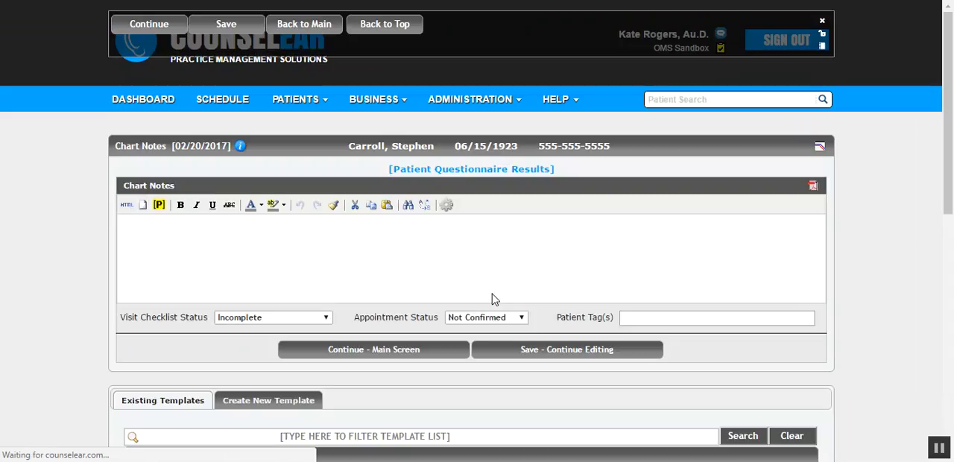
pyautogui.click(272, 317)
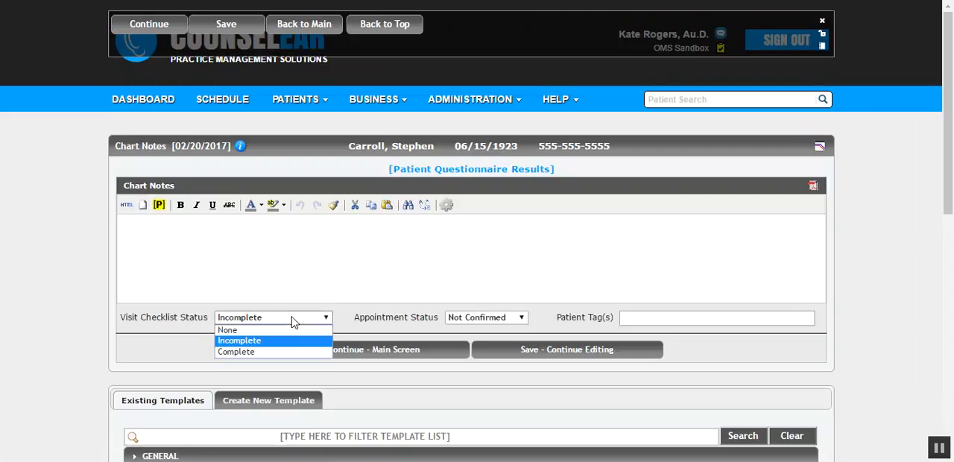
pyautogui.click(486, 317)
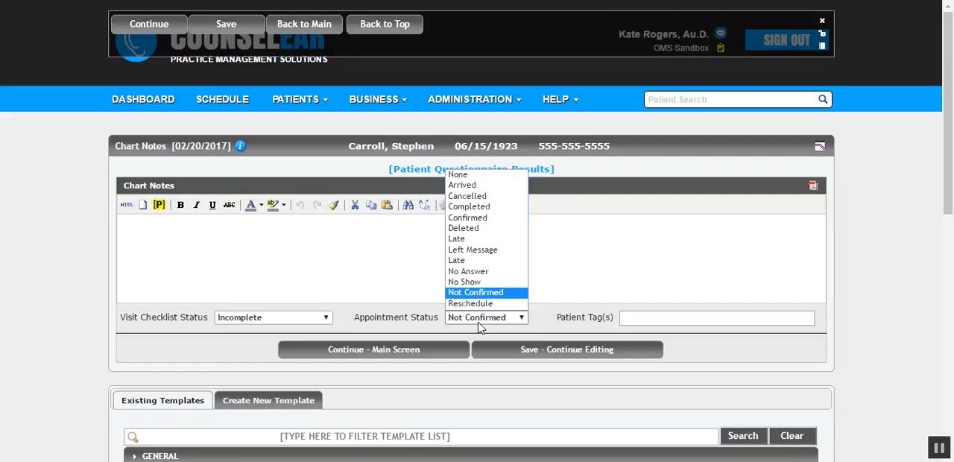
pyautogui.click(476, 317)
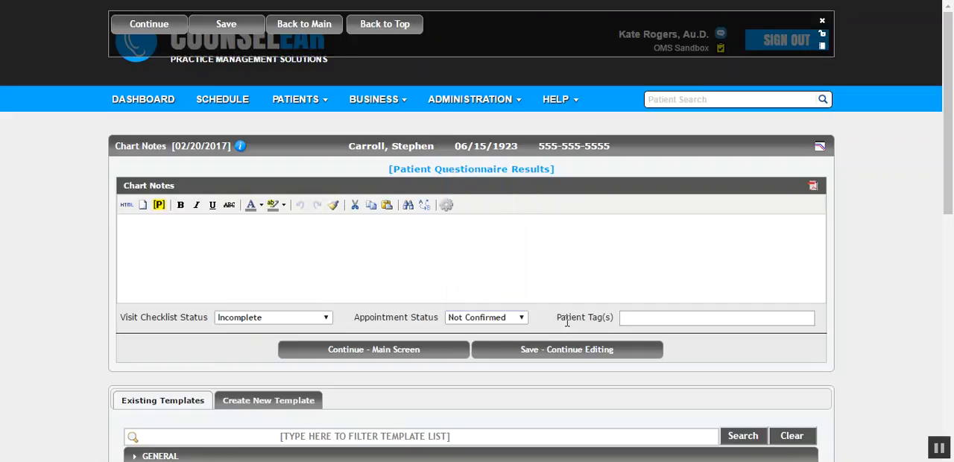
pyautogui.moveTo(553, 323)
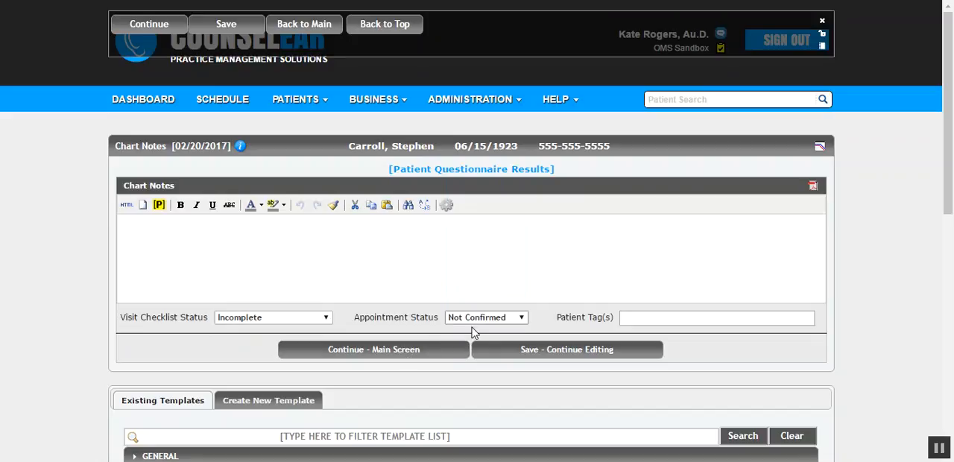
pyautogui.click(373, 348)
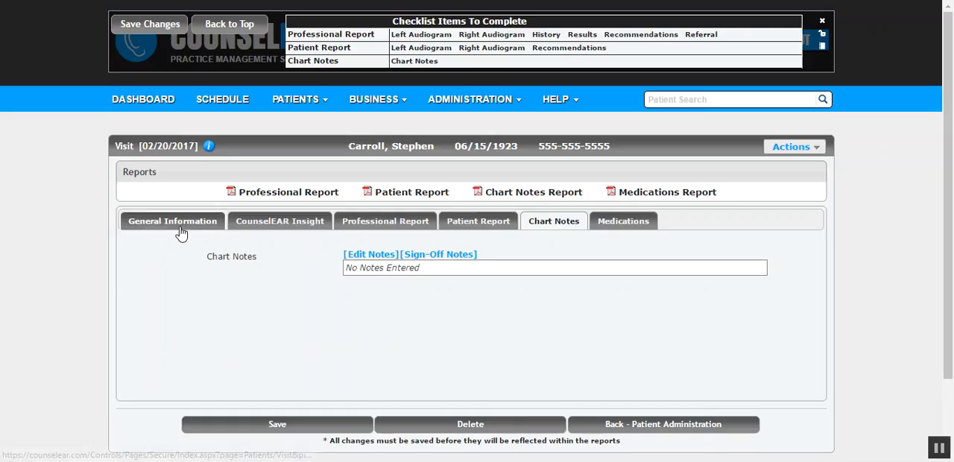
pyautogui.click(172, 221)
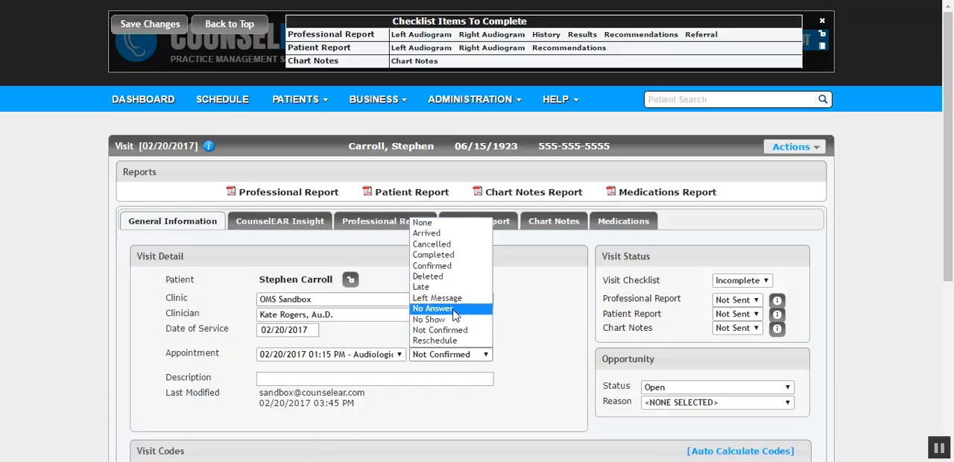
pyautogui.click(434, 254)
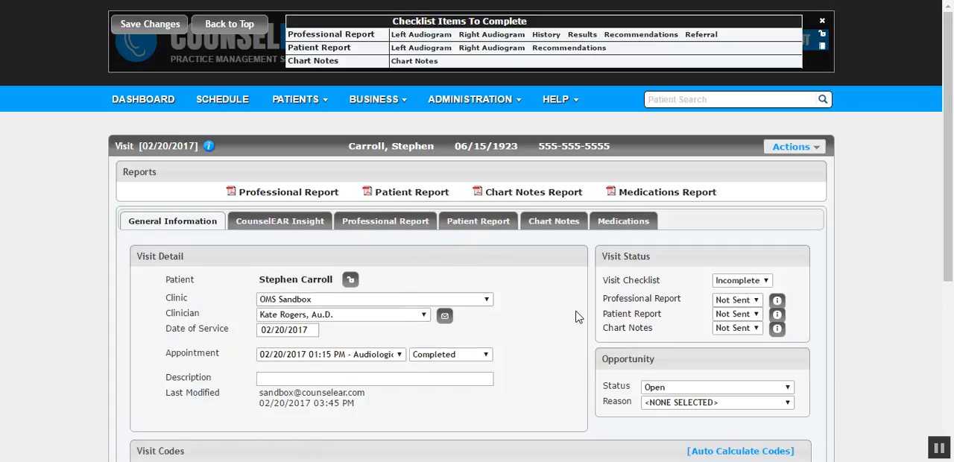
pyautogui.click(553, 220)
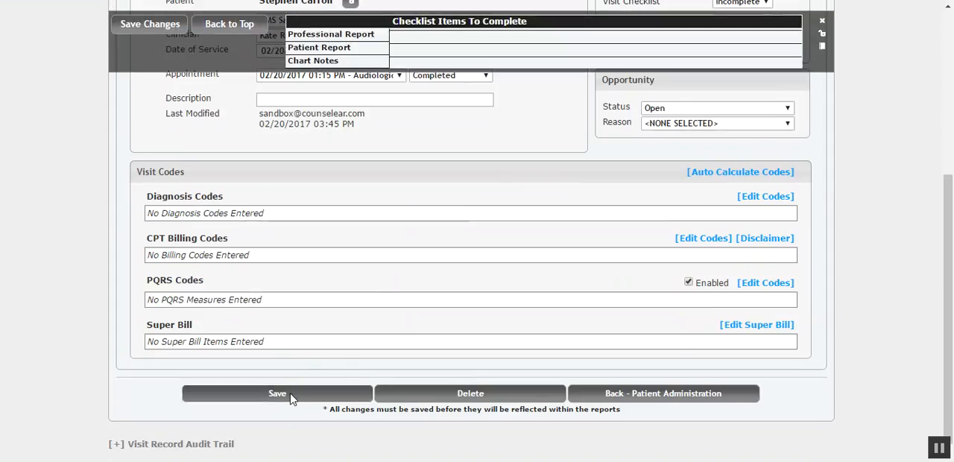
pyautogui.click(277, 394)
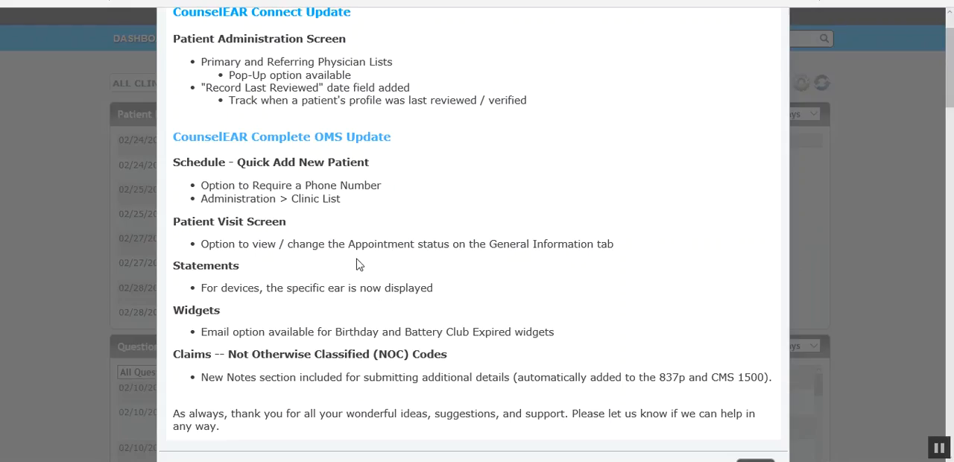
pyautogui.moveTo(248, 302)
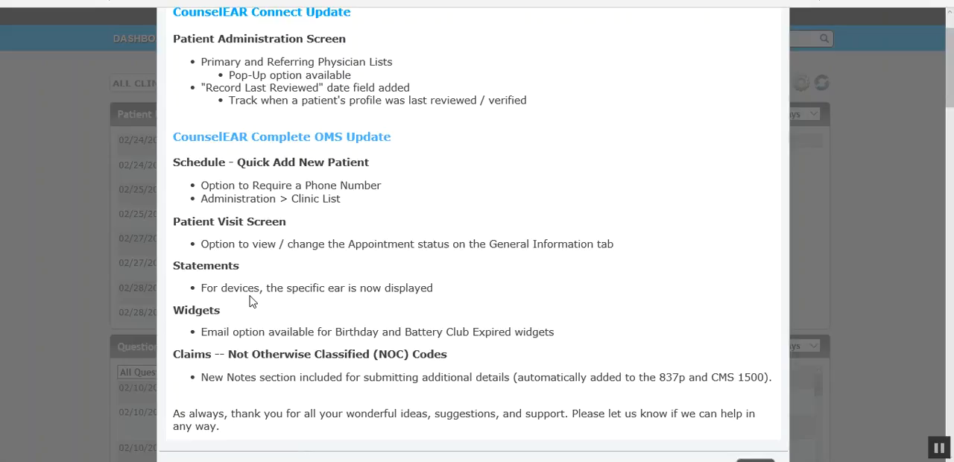
pyautogui.moveTo(283, 305)
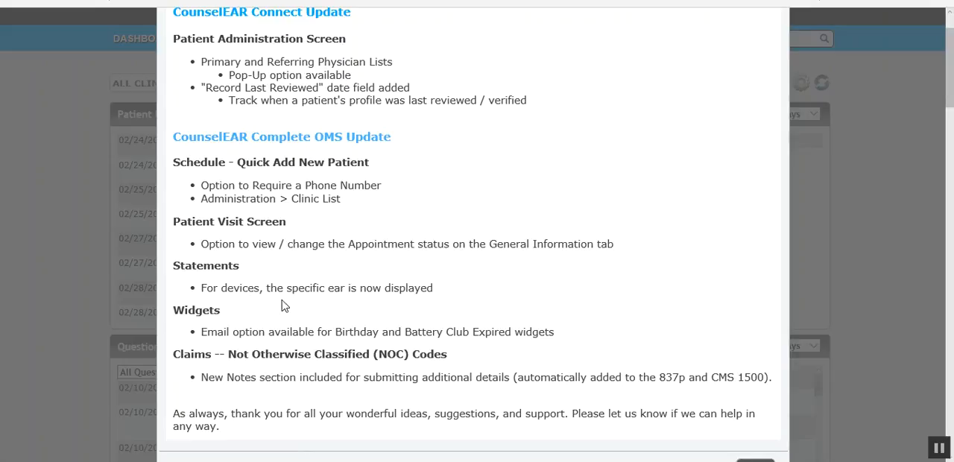
pyautogui.moveTo(471, 398)
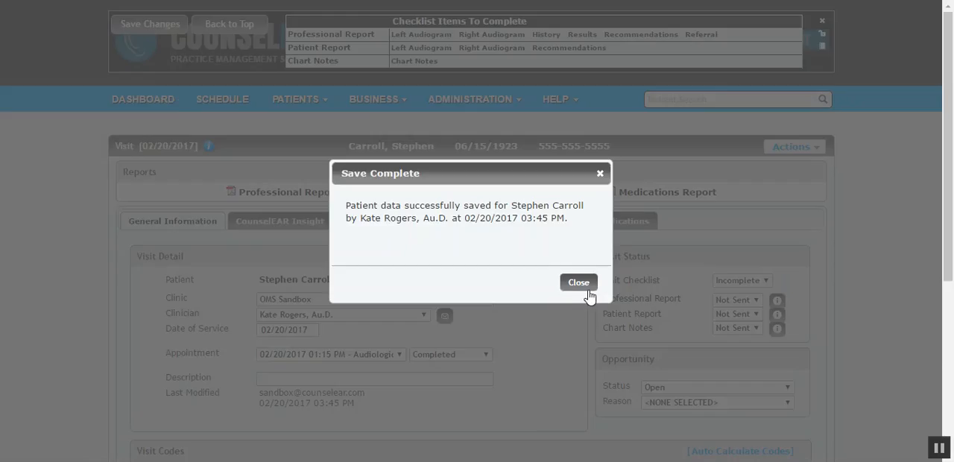
# Step: Close the Save Complete dialog and go to the dashboard
pyautogui.click(578, 282)
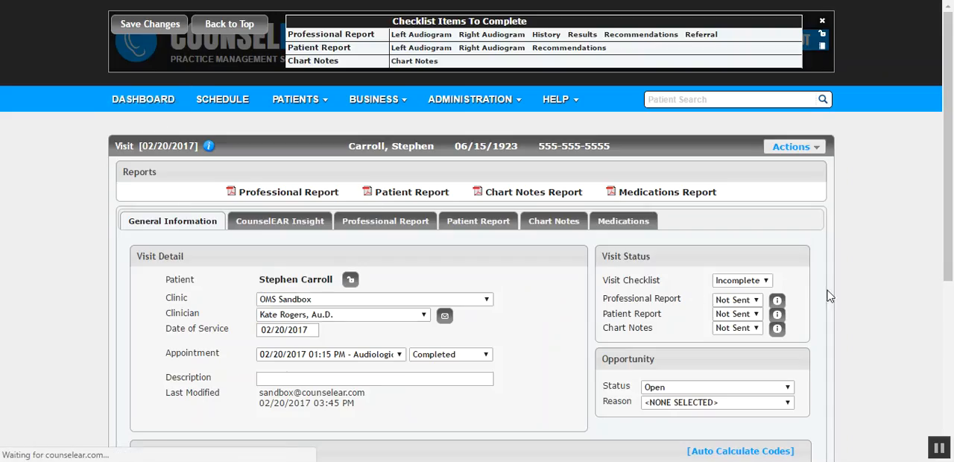
pyautogui.moveTo(866, 247)
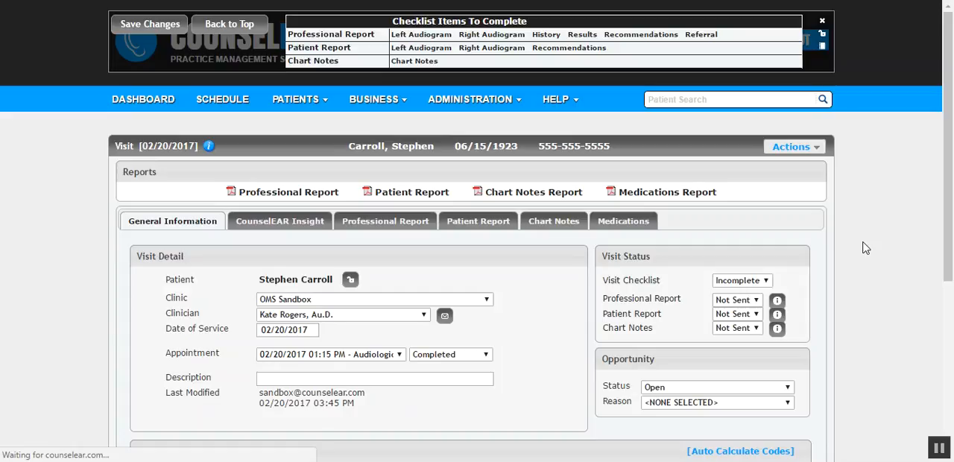
pyautogui.moveTo(865, 244)
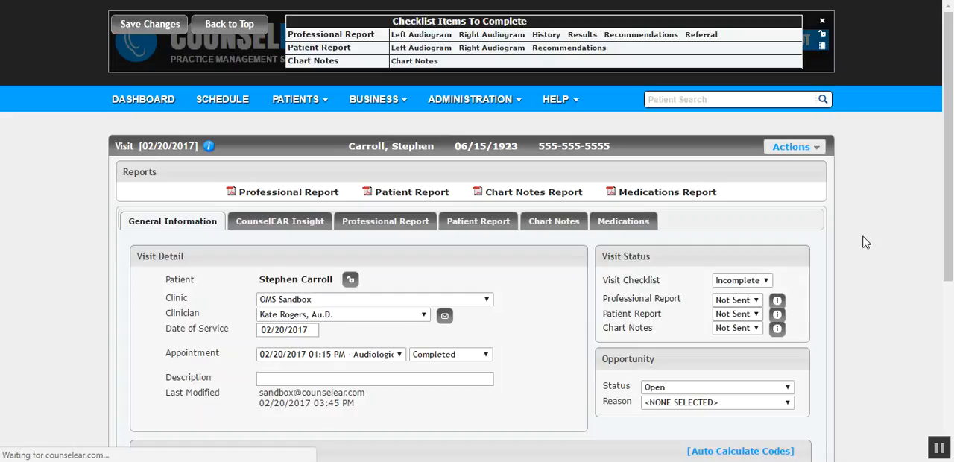
pyautogui.click(142, 99)
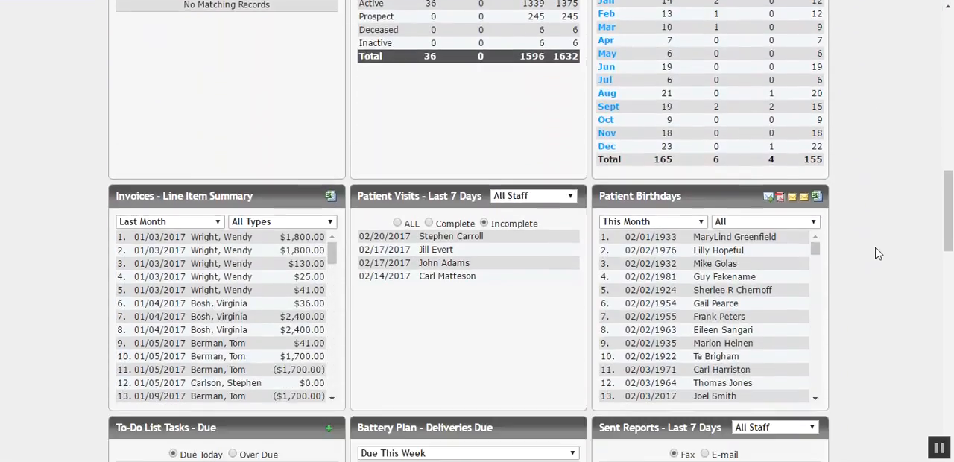
# Step: Scroll the dashboard down to the Patient Birthdays widget
pyautogui.scroll(-3)
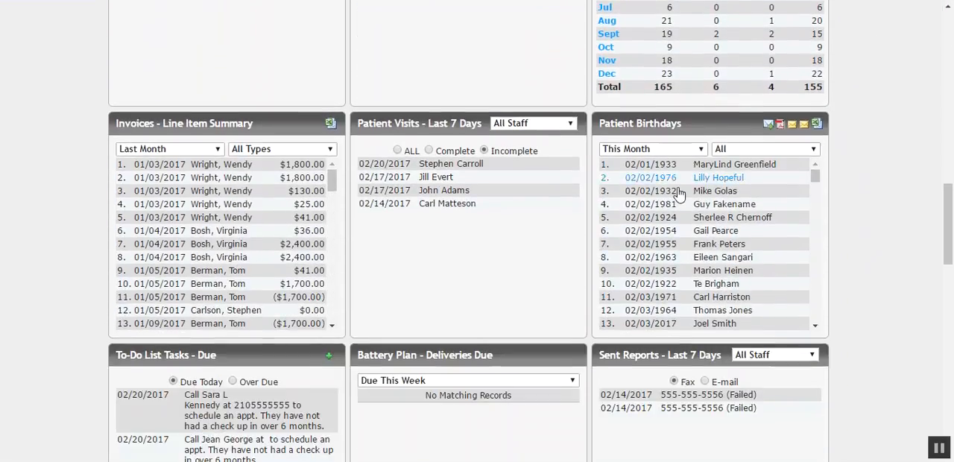
pyautogui.scroll(-3)
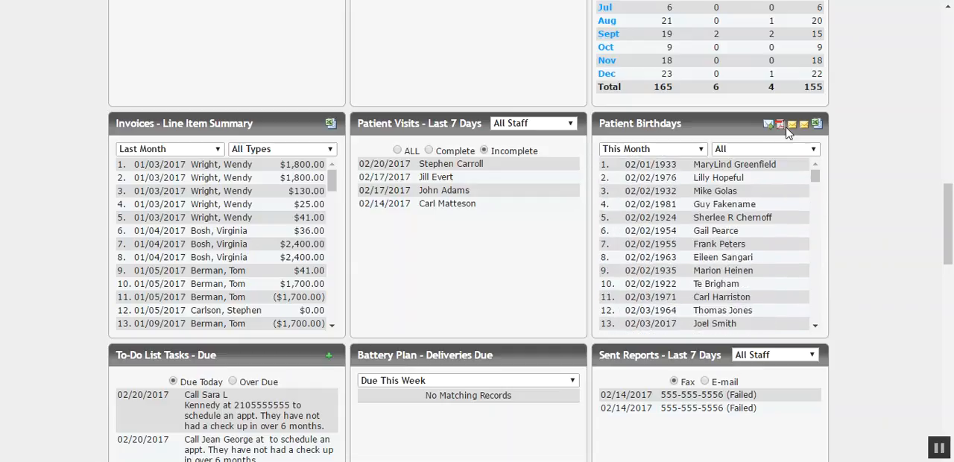
pyautogui.moveTo(805, 129)
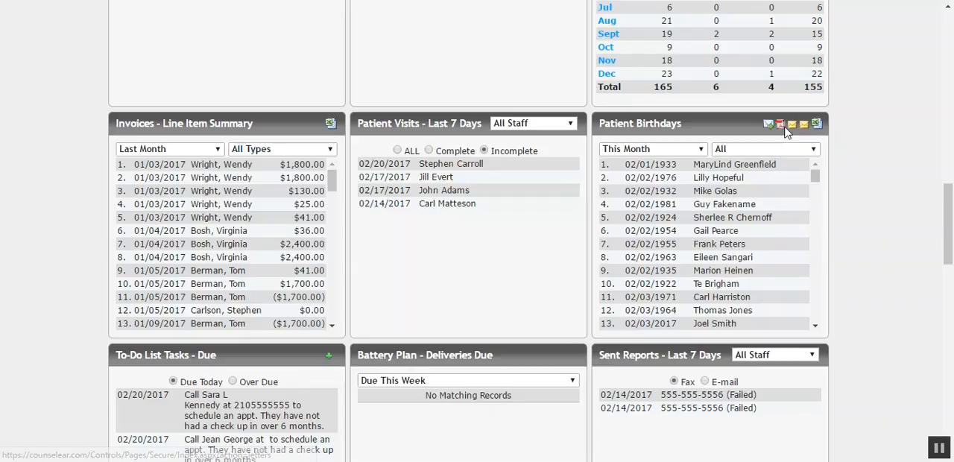
pyautogui.moveTo(817, 127)
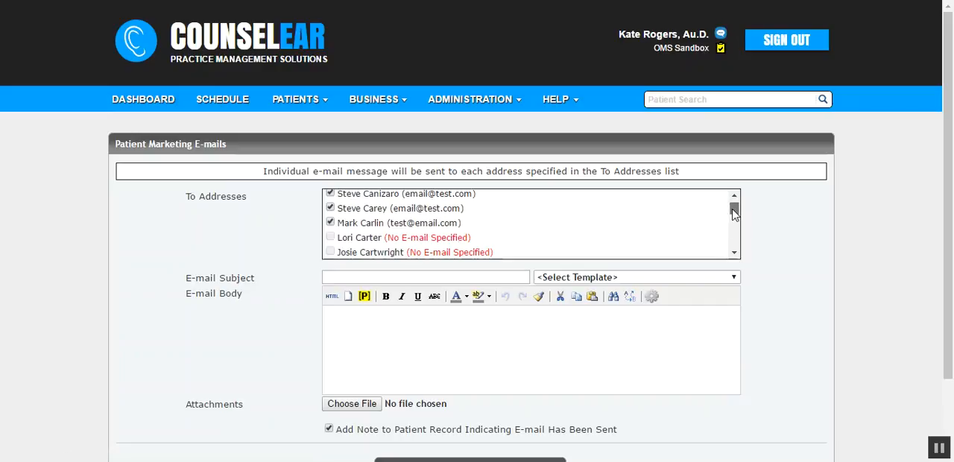
# Step: Scroll through the To Addresses list of birthday patients in the marketing e-mail form
pyautogui.scroll(-3)
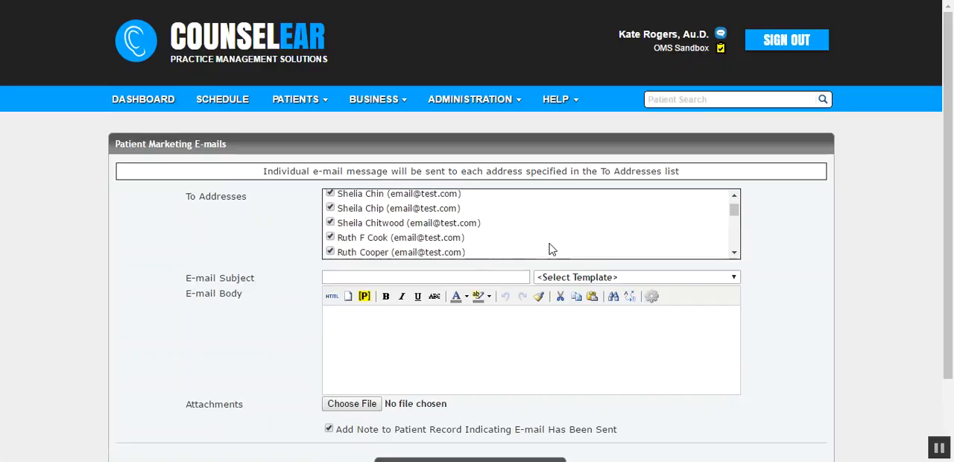
pyautogui.scroll(-3)
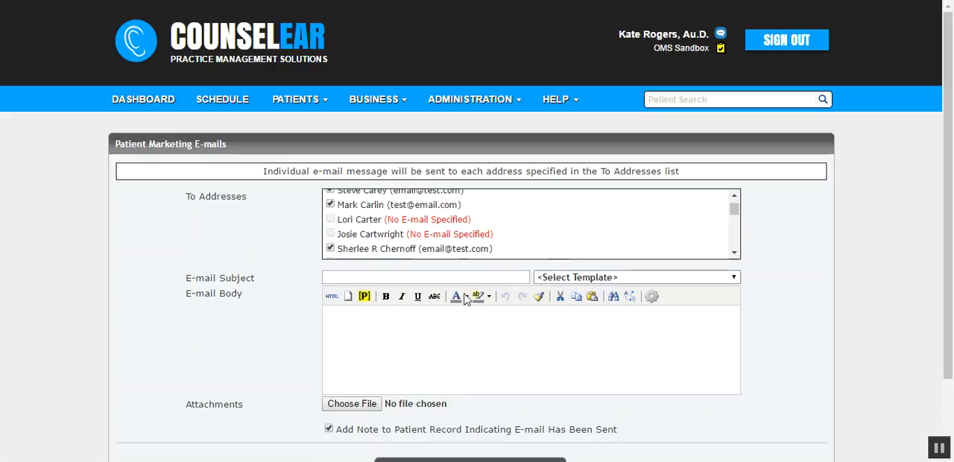
pyautogui.moveTo(811, 304)
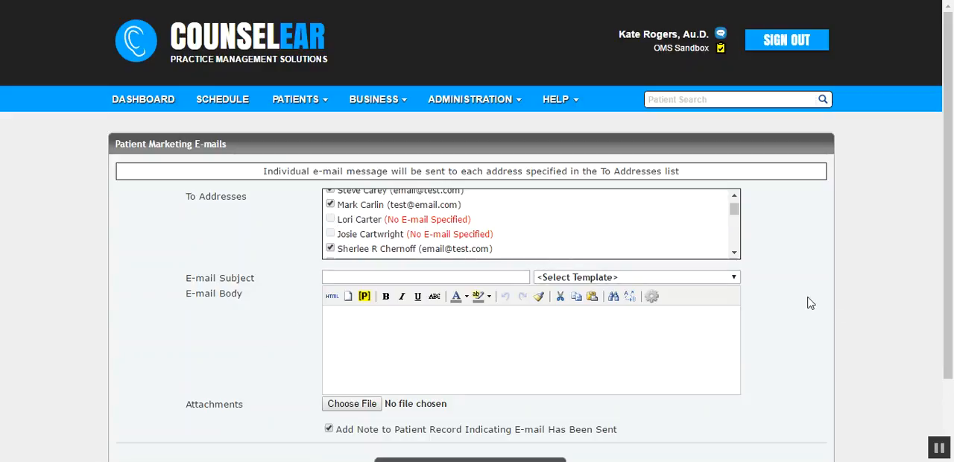
pyautogui.scroll(-3)
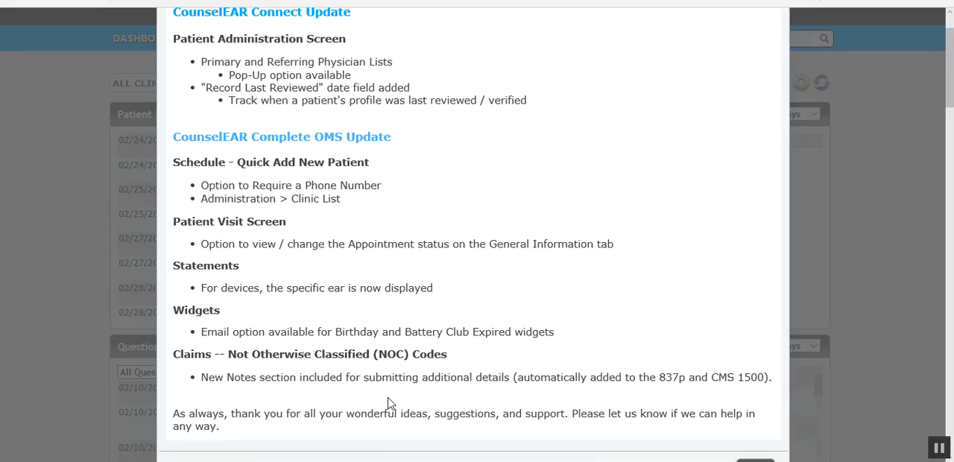
pyautogui.moveTo(384, 398)
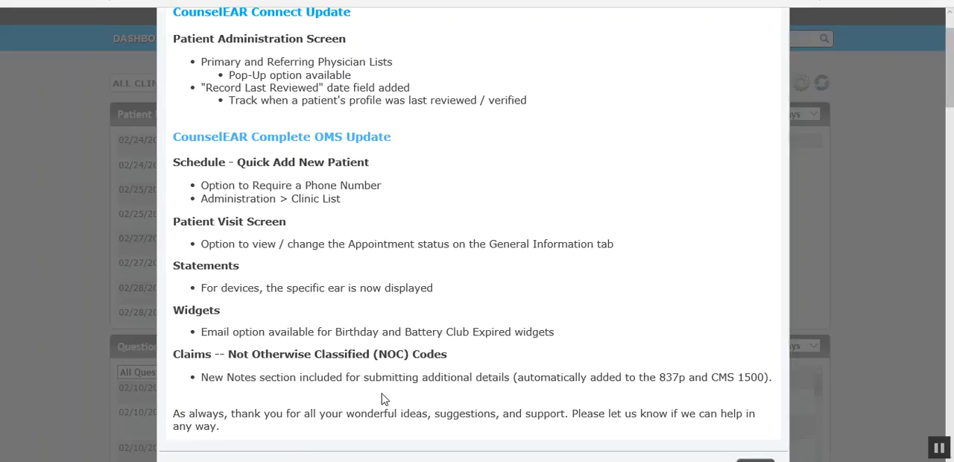
pyautogui.moveTo(513, 243)
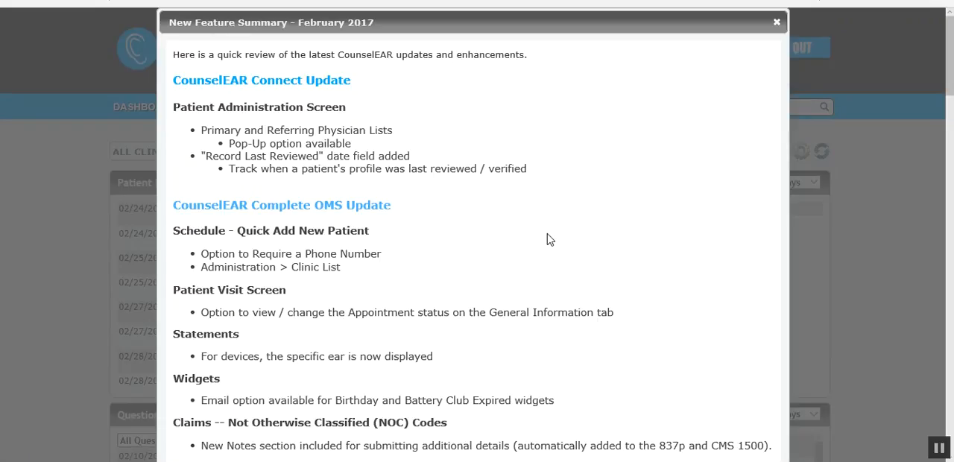
pyautogui.moveTo(727, 298)
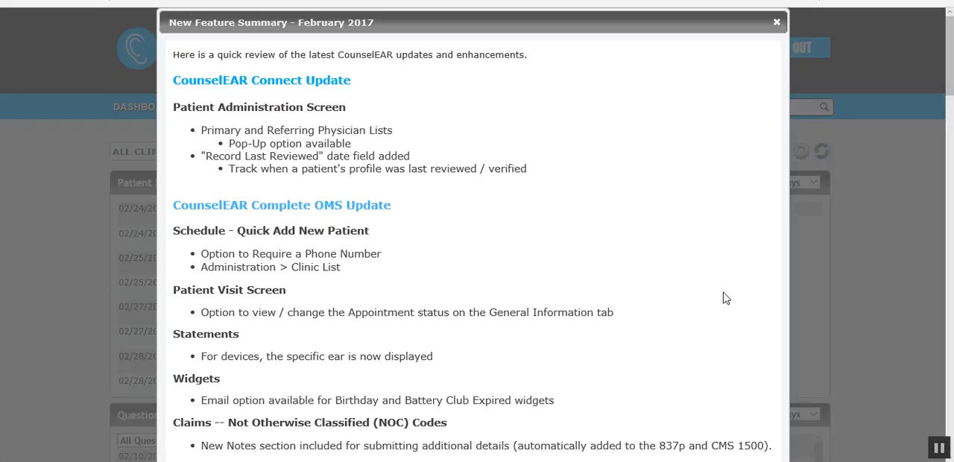